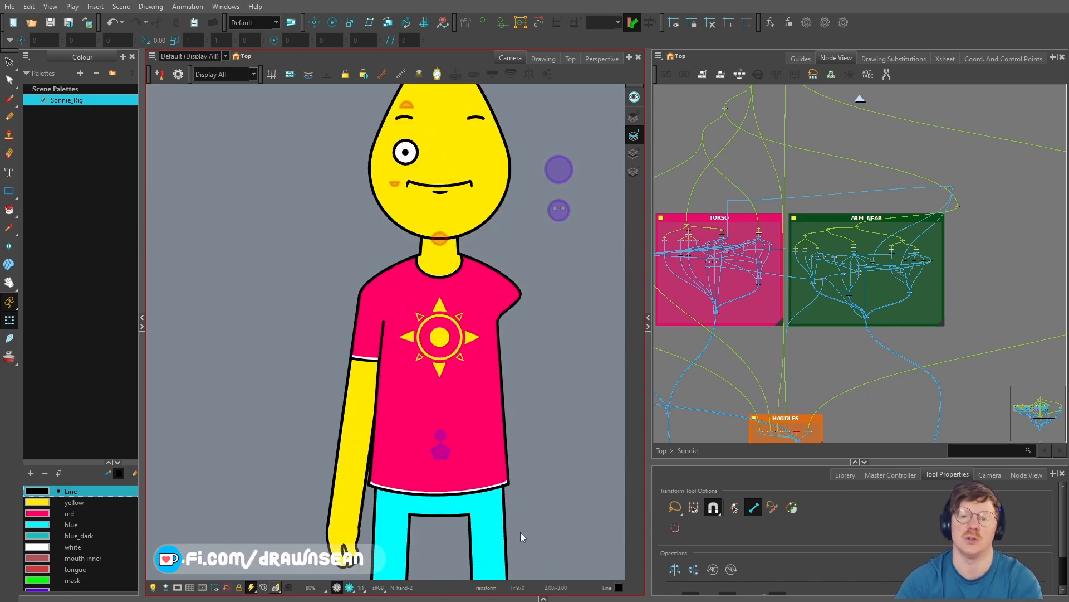
mouse_move(407, 357)
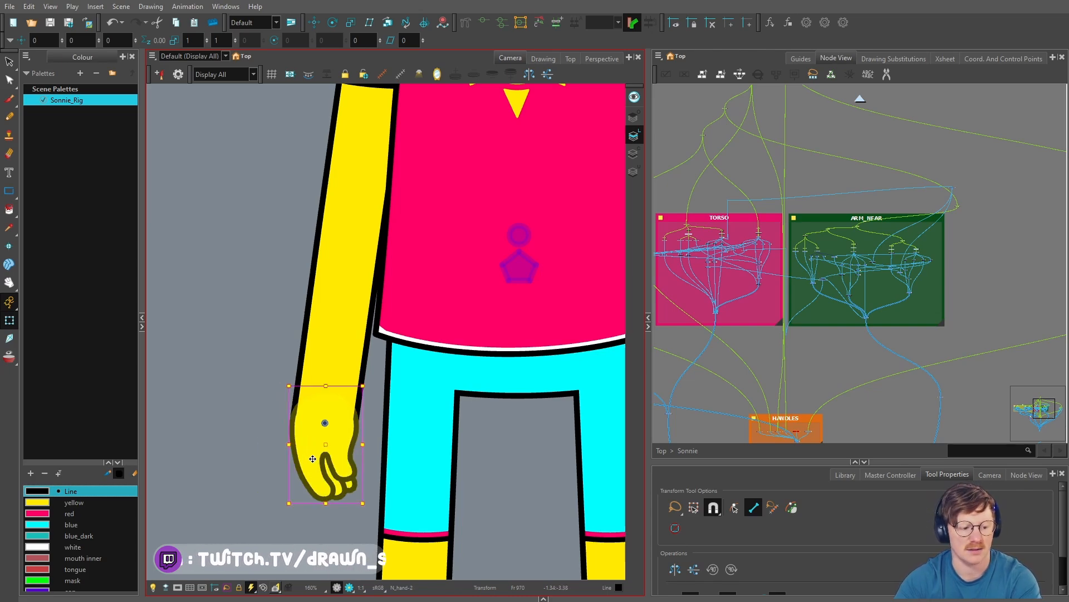
Scroll the Node View down to the EYE_NEAR backdrop inside the HEAD group.
scroll("down", 3)
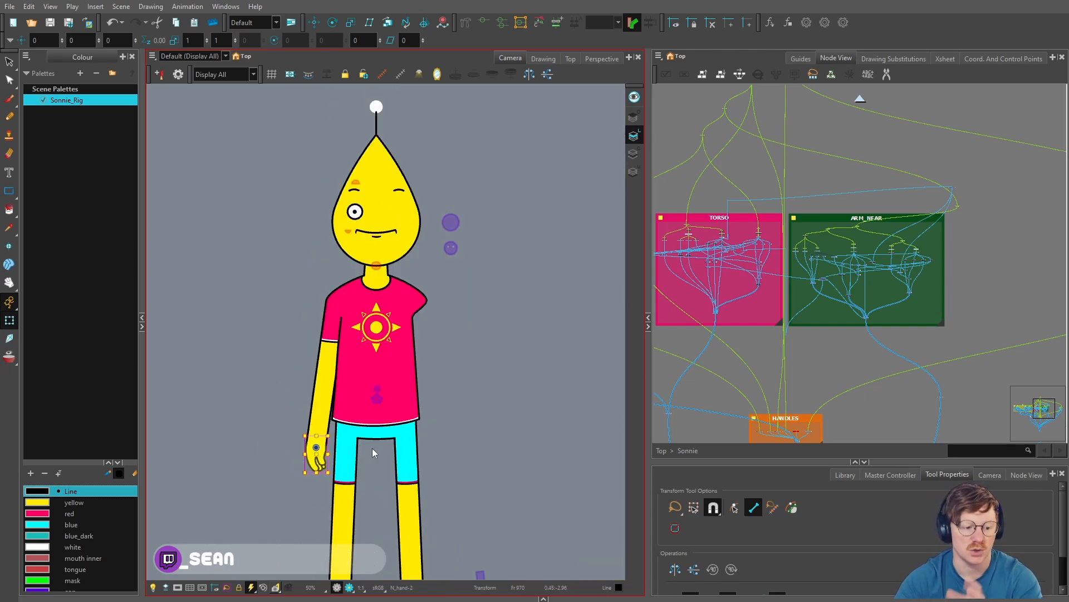
mouse_move(426, 461)
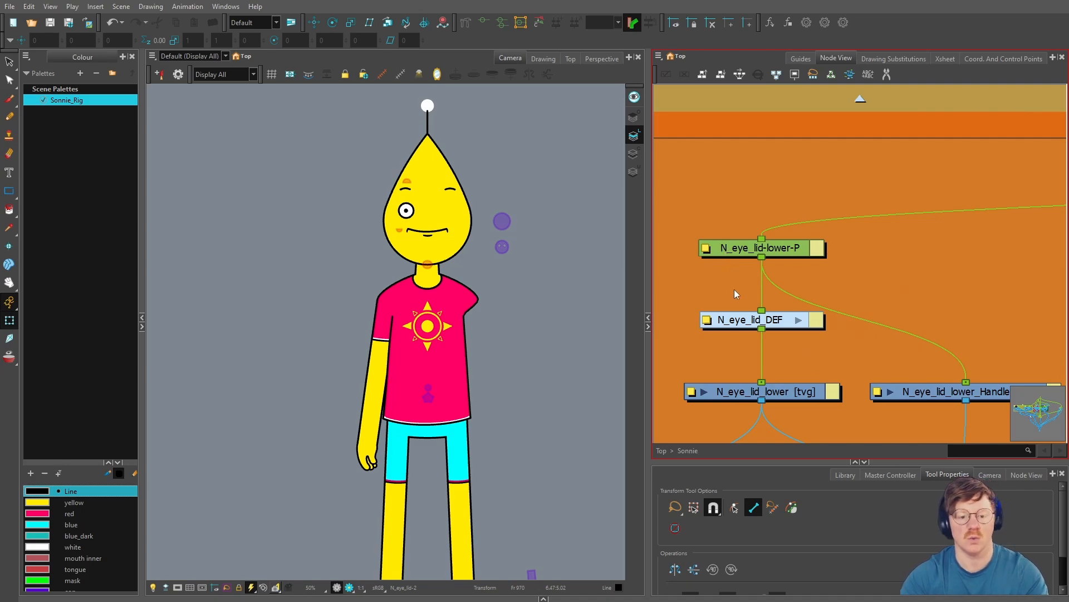
mouse_move(770, 269)
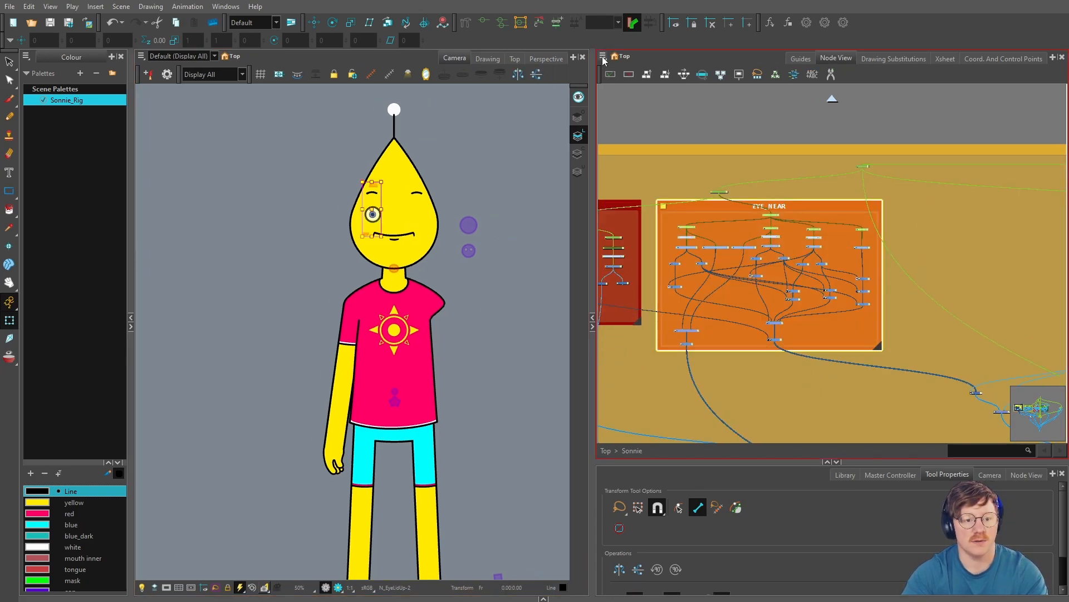
Clone the selected near-eye nodes with Clone Selected Nodes: Drawings Only.
left_click(603, 56)
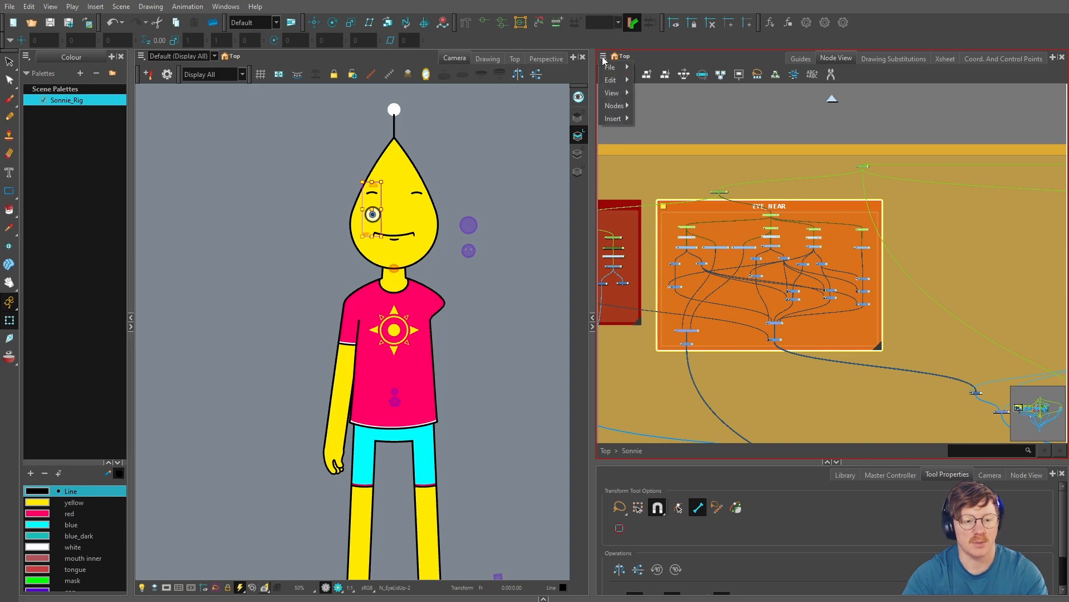
left_click(613, 106)
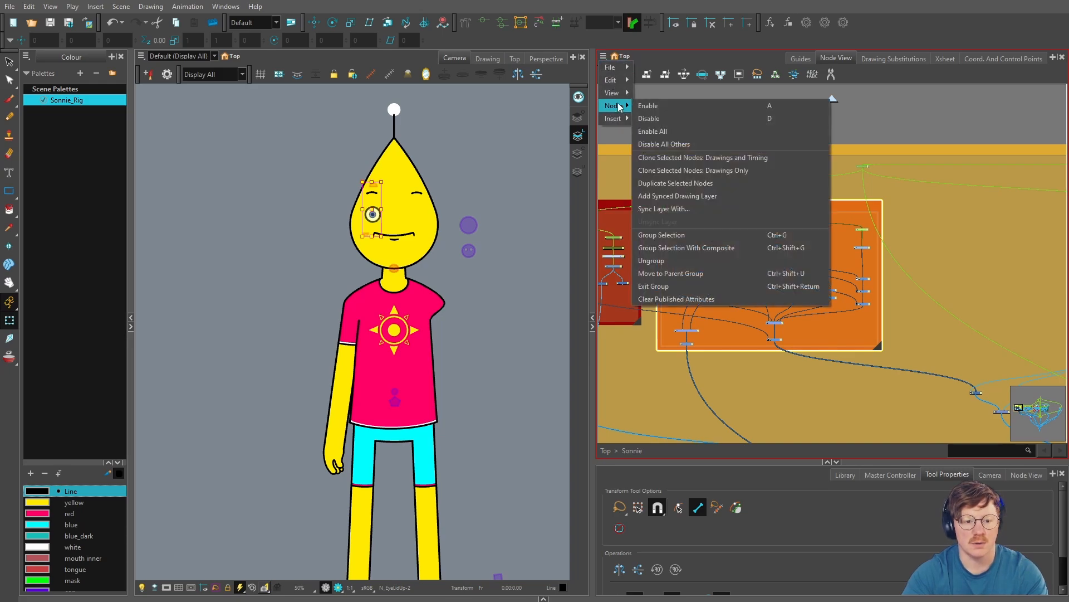
mouse_move(730, 170)
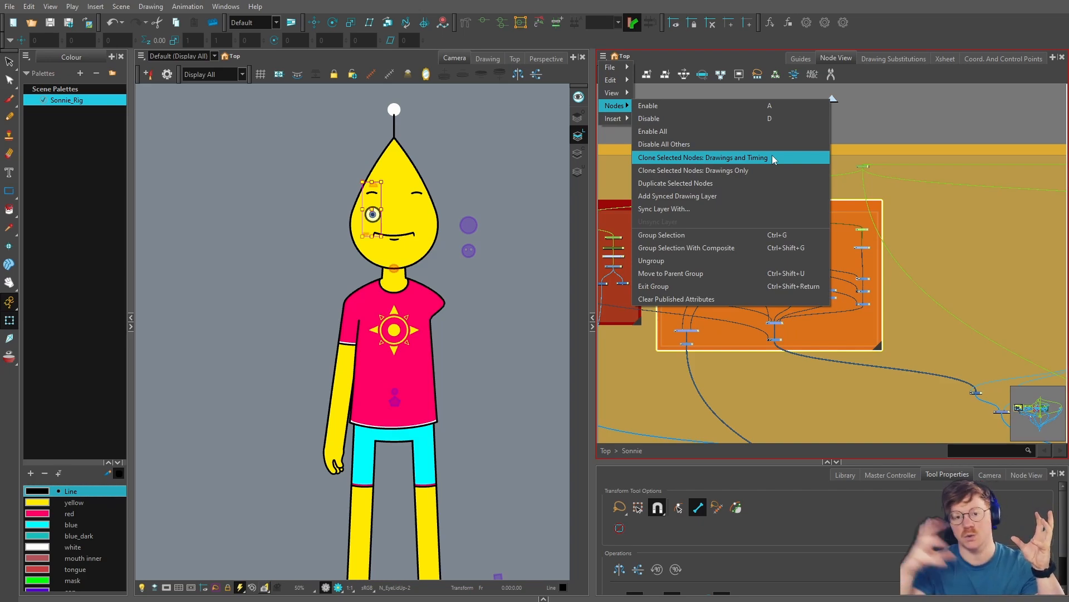
mouse_move(743, 169)
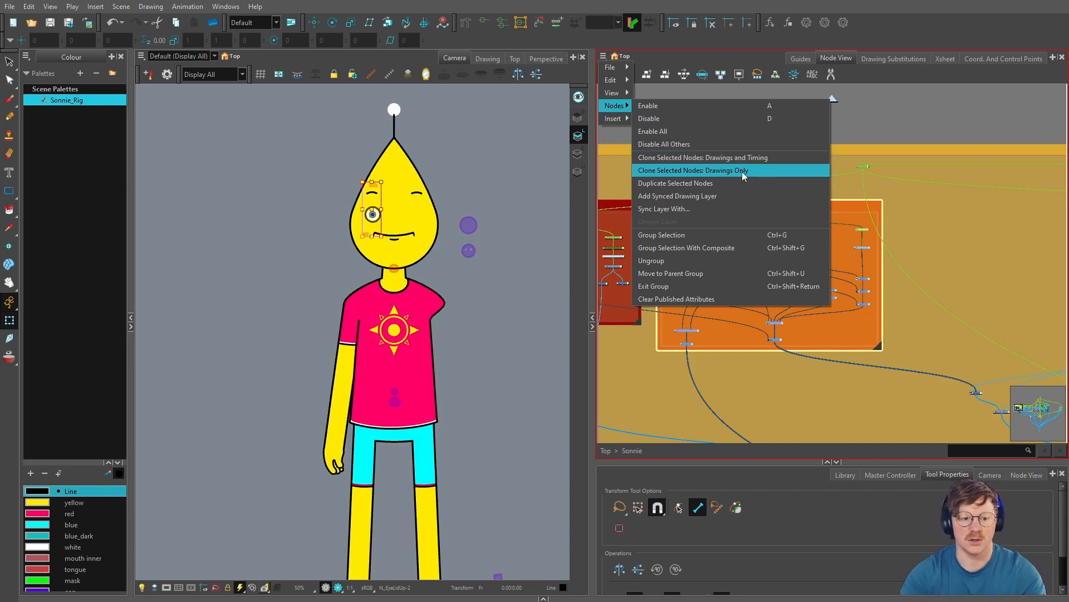
mouse_move(762, 172)
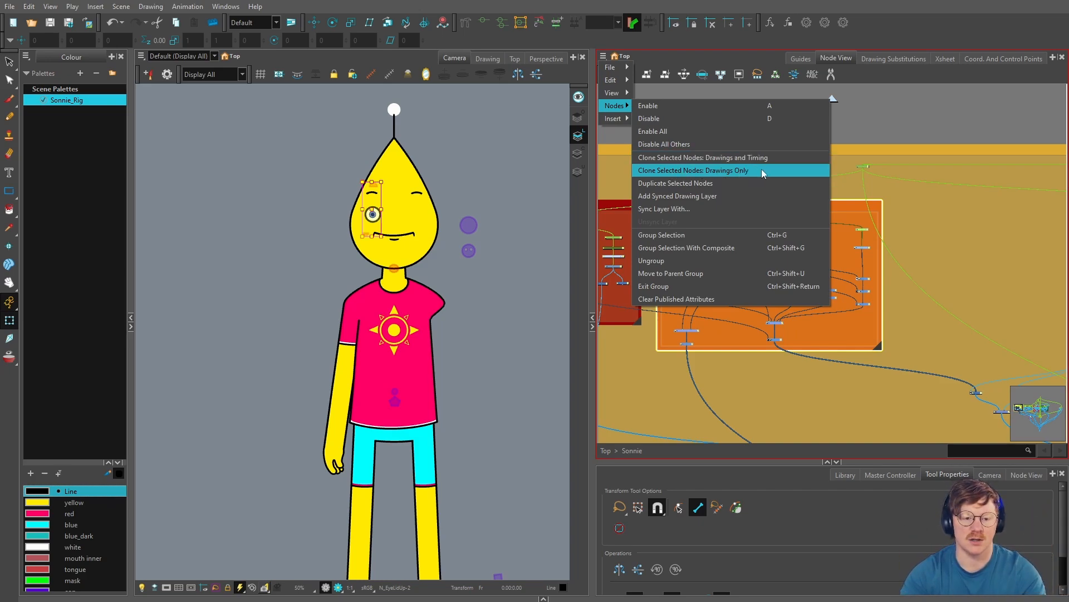
left_click(692, 170)
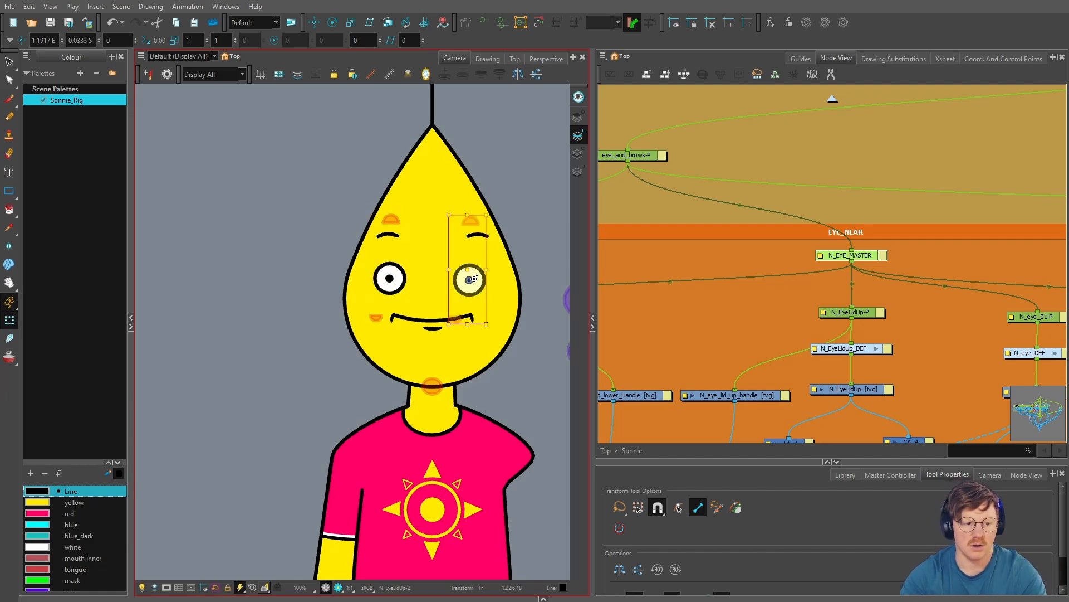
Drag the cloned eye across the face to the far-eye wink position.
left_click_drag(469, 278, 484, 274)
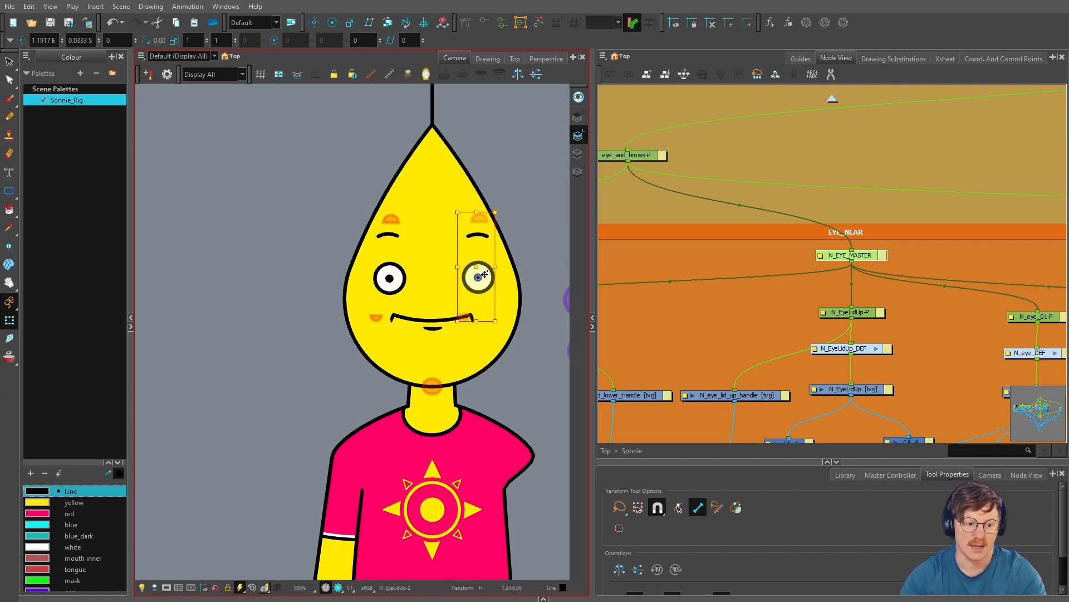
left_click_drag(478, 276, 388, 279)
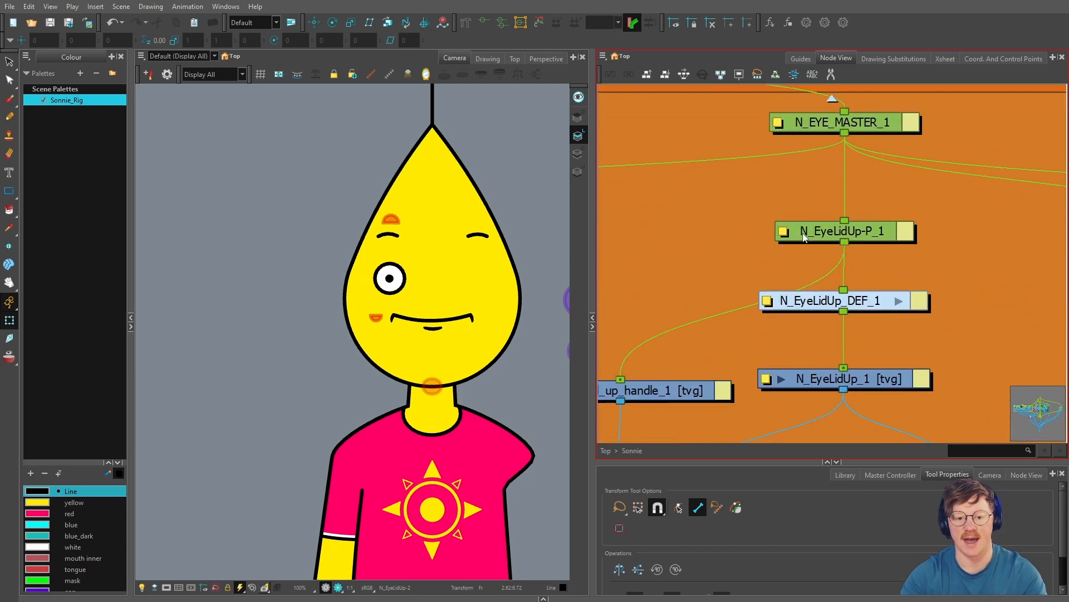
mouse_move(882, 240)
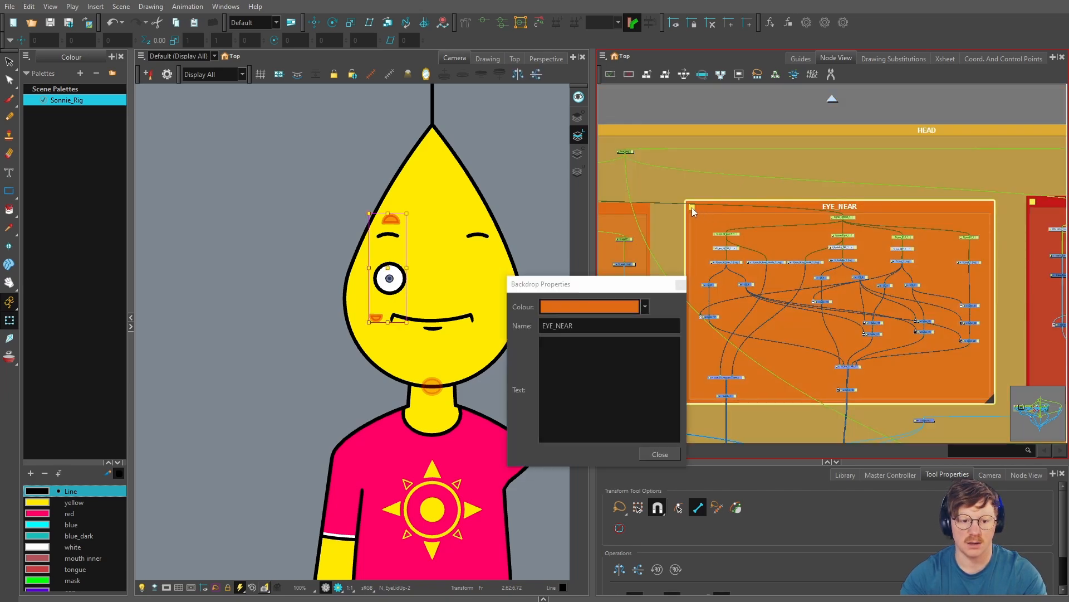
mouse_move(692, 209)
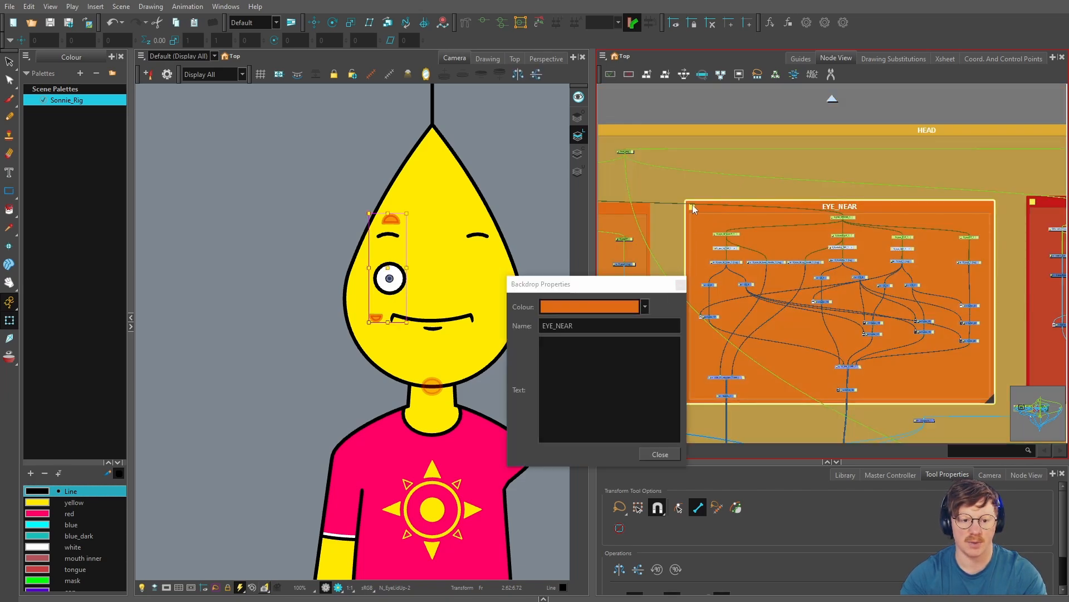
Set the copied backdrop's name to EYE_FAR and its colour to dark brown.
left_click(641, 306)
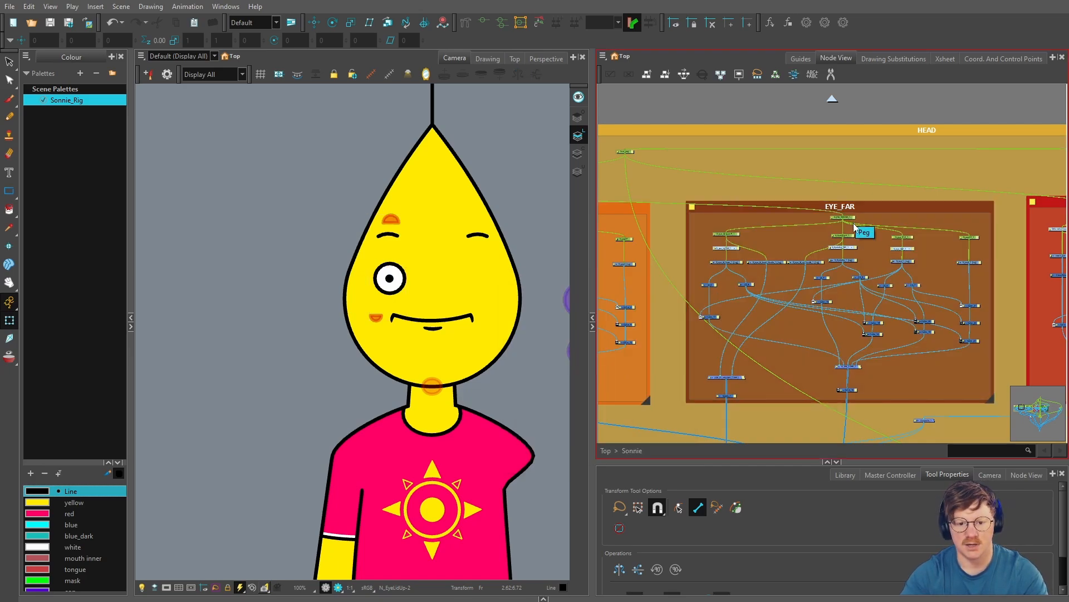
mouse_move(872, 200)
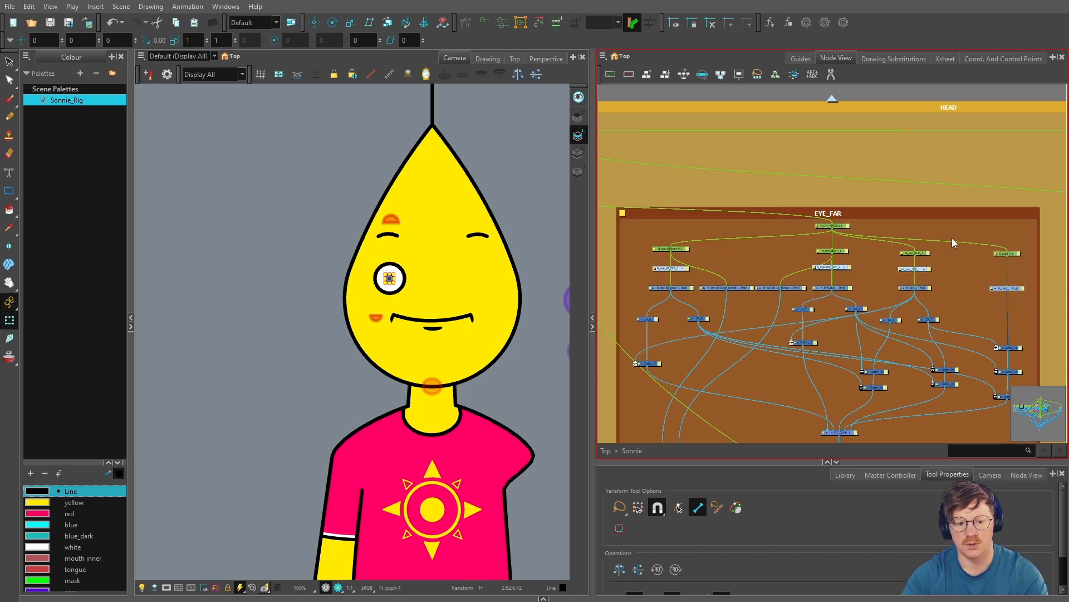
mouse_move(609, 192)
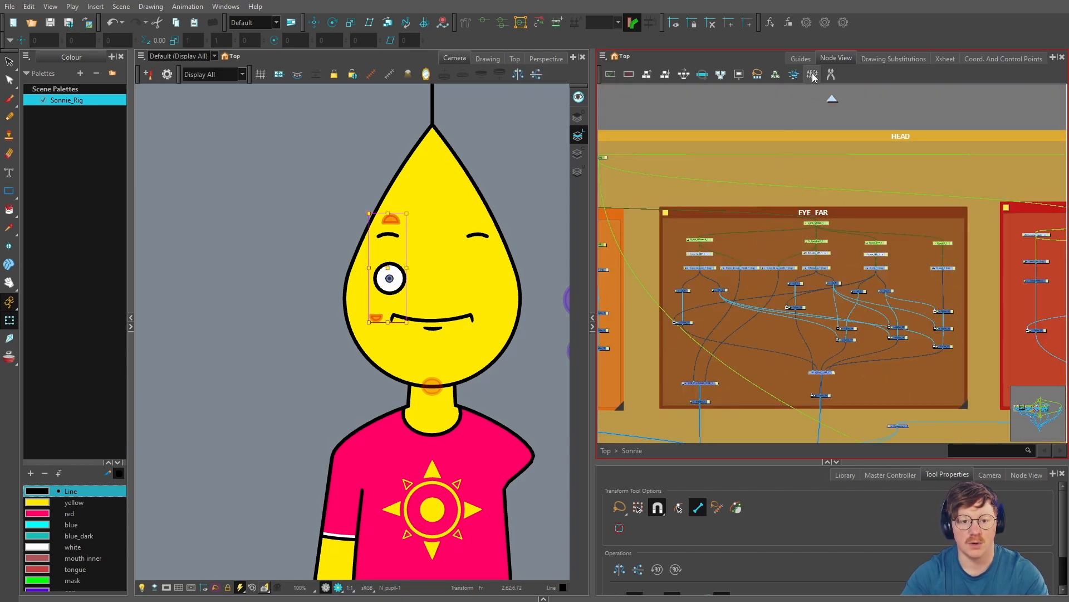
mouse_move(811, 73)
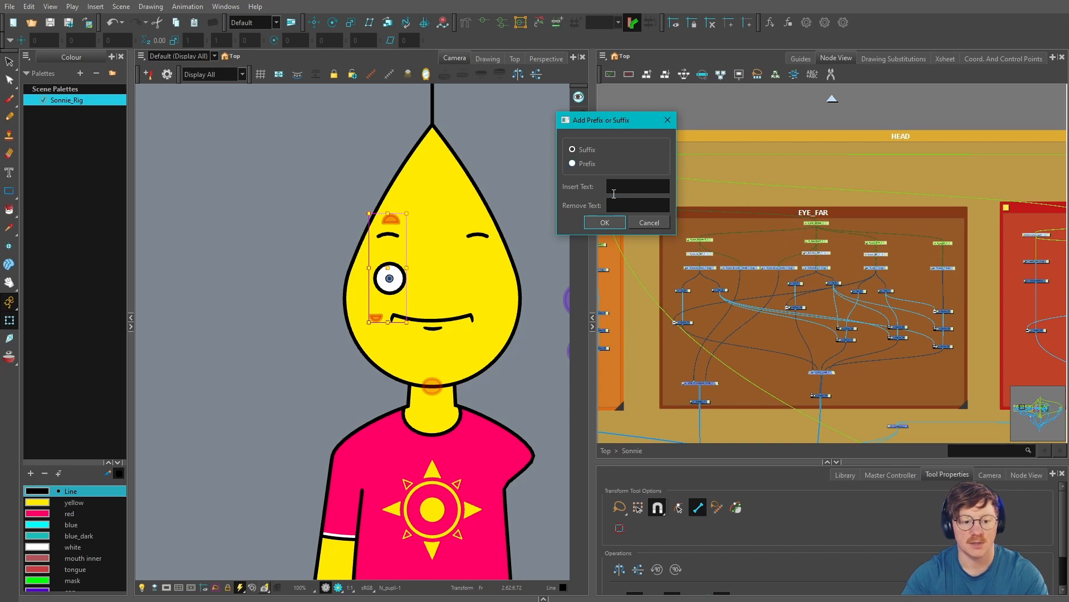
Swap the N_ prefix for F_ on the far-eye node names via Add Prefix or Suffix.
left_click(572, 163)
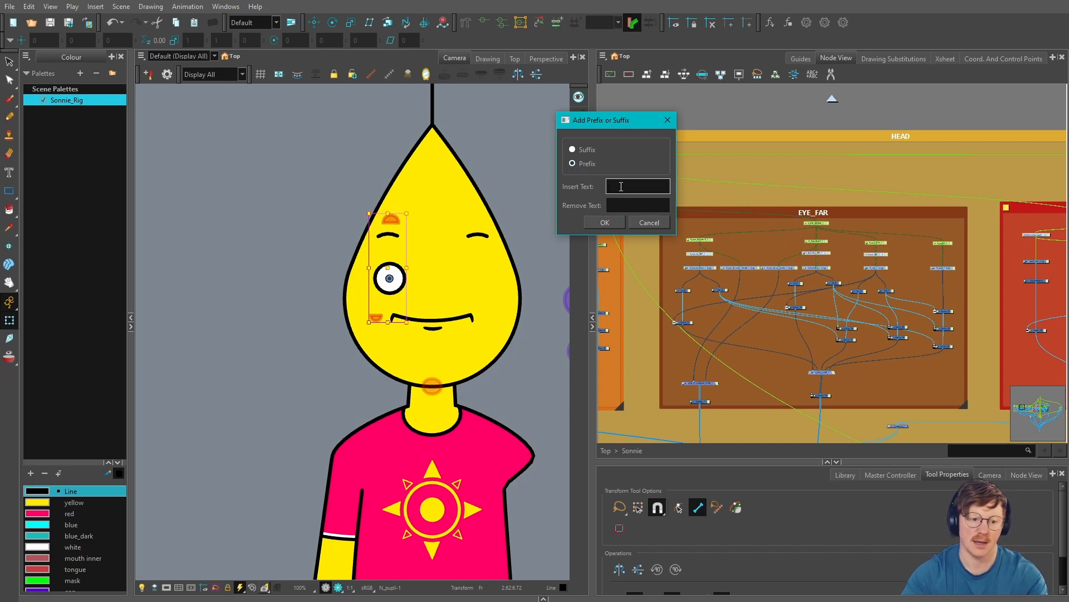
type("H")
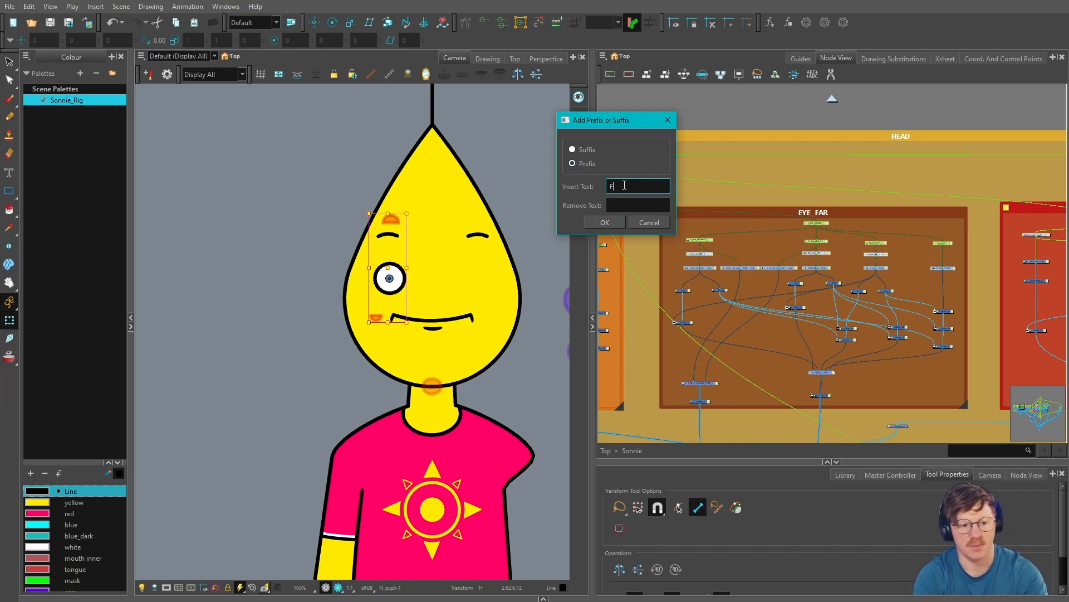
type("_")
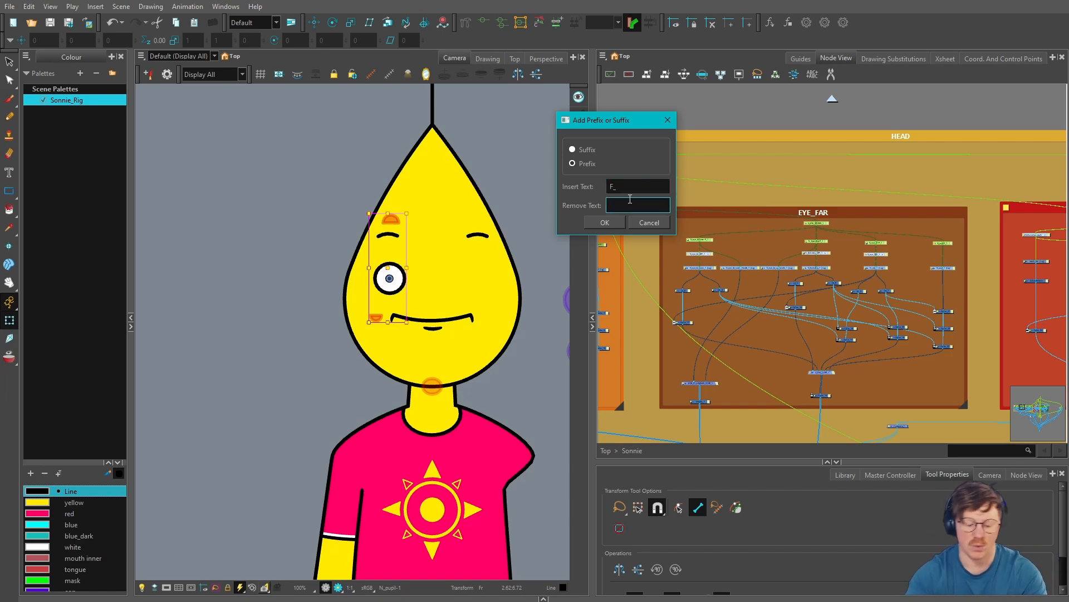
type("N_")
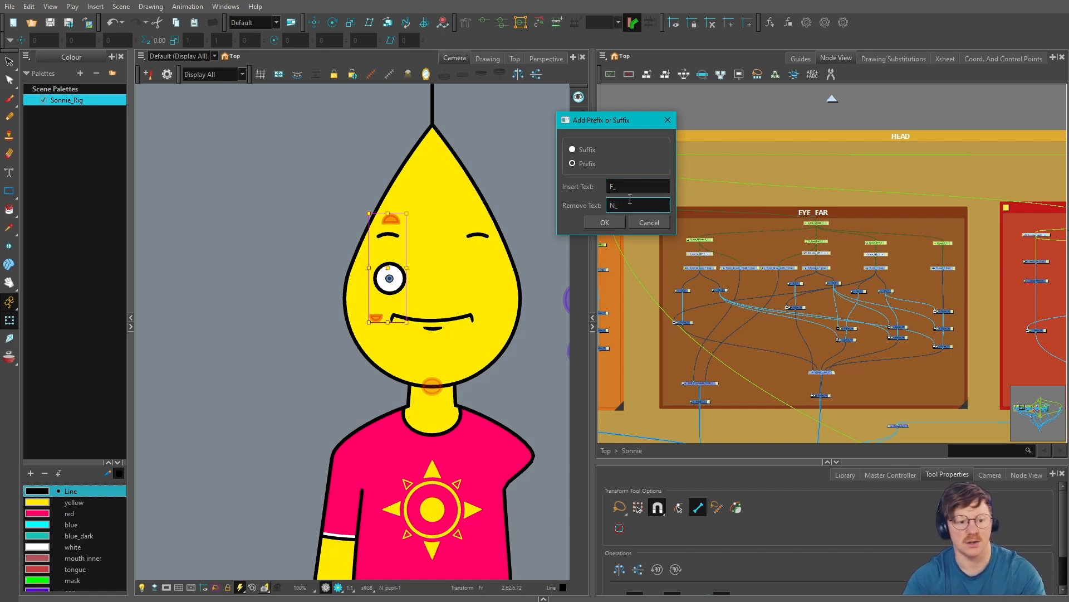
left_click(603, 223)
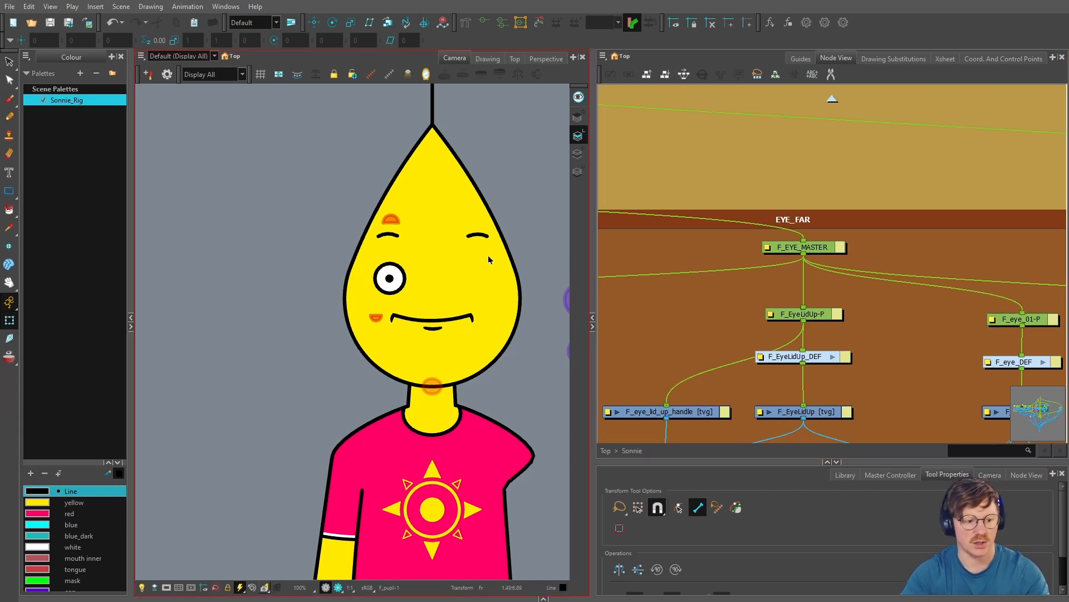
mouse_move(394, 346)
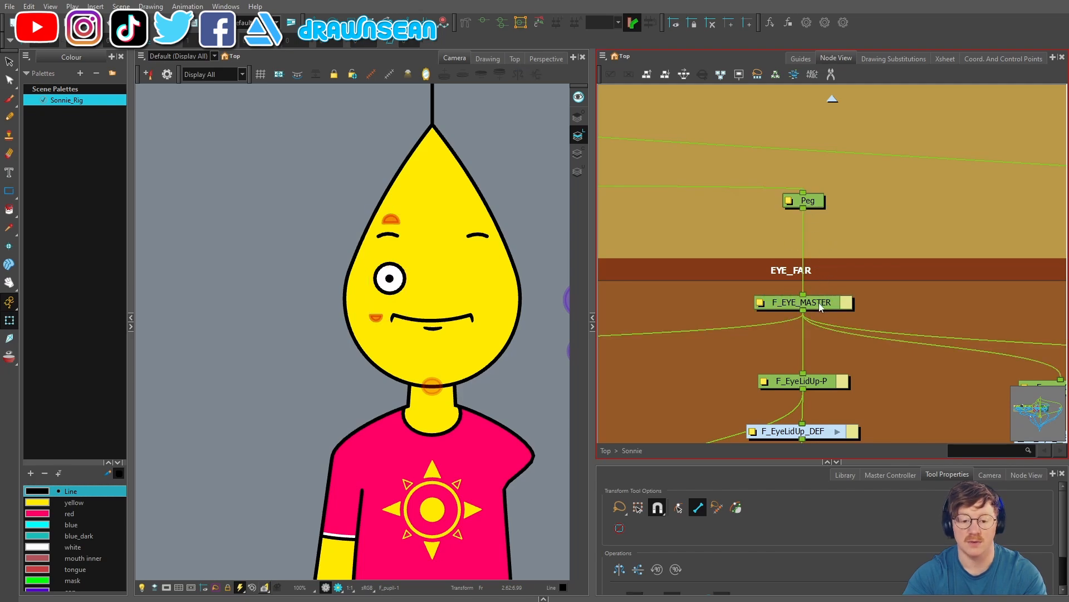
Open Layer Properties for F_EYE_MASTER and its Peg, and compare pivots.
double_click(804, 302)
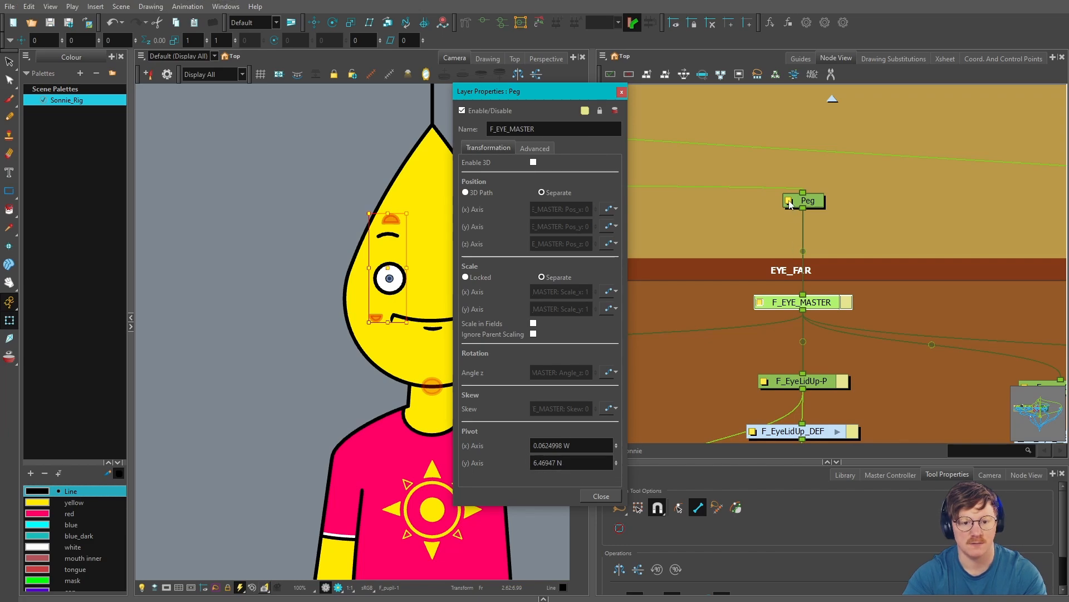
double_click(808, 200)
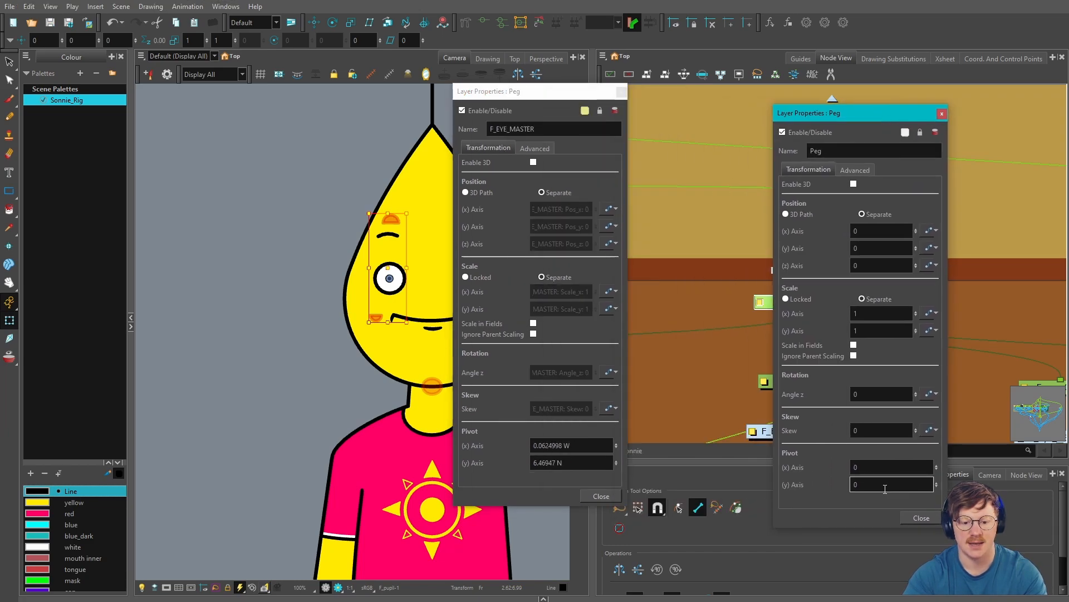
left_click(599, 495)
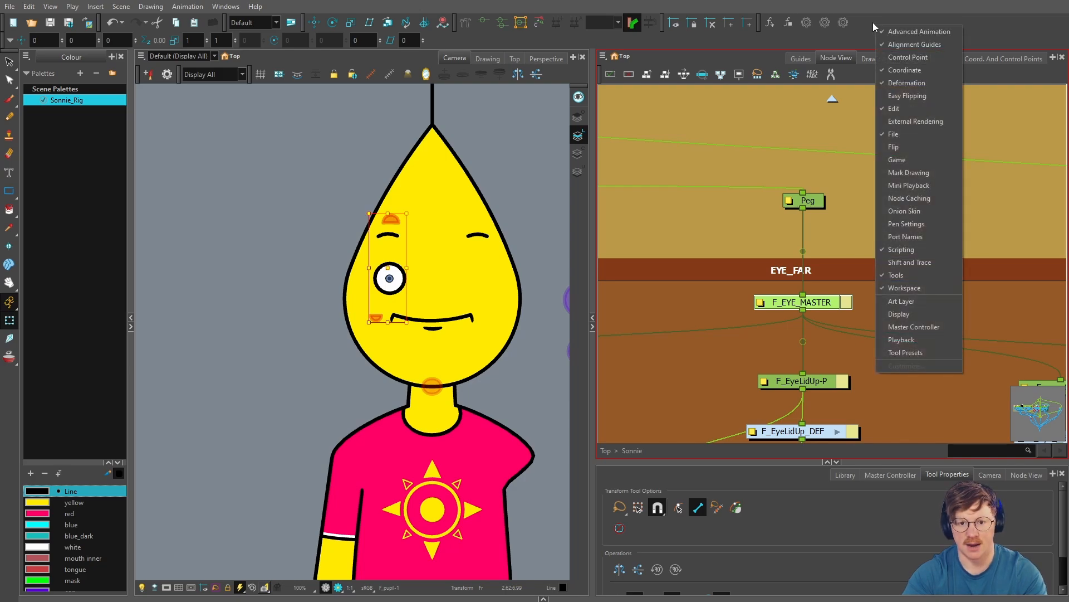
mouse_move(914, 249)
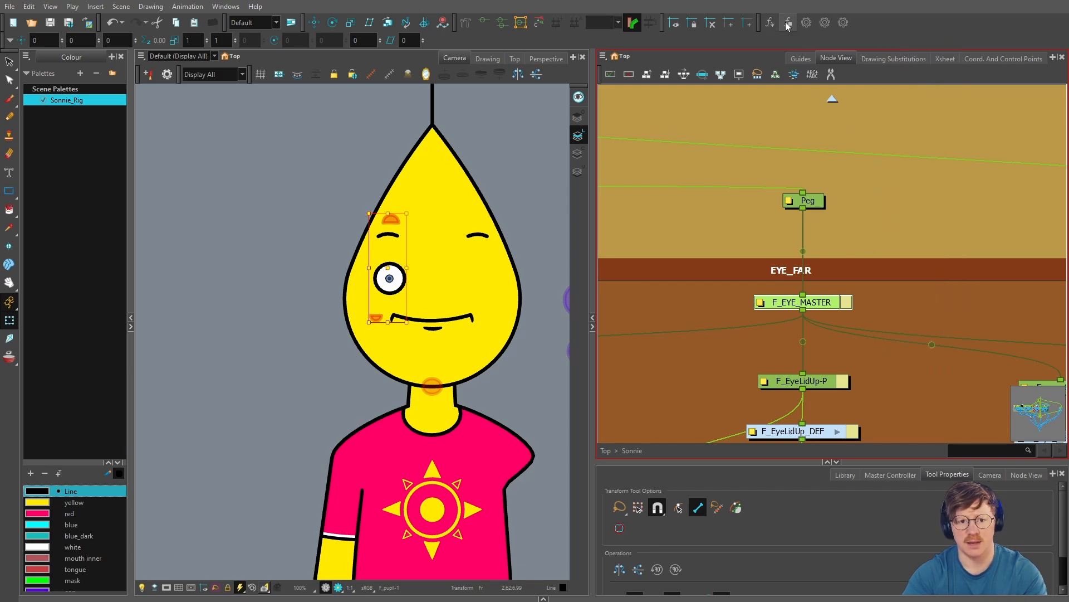
mouse_move(787, 23)
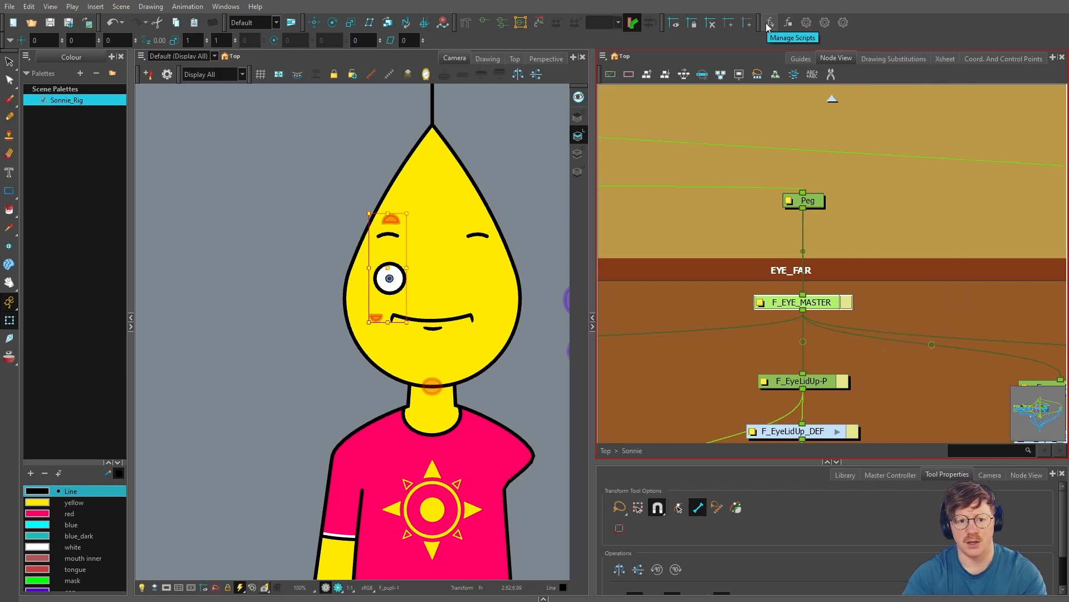
Add TB_CopyPivot from TB_CopyPastePivot.js to the toolbar, then select F_EYE_MASTER.
left_click(769, 22)
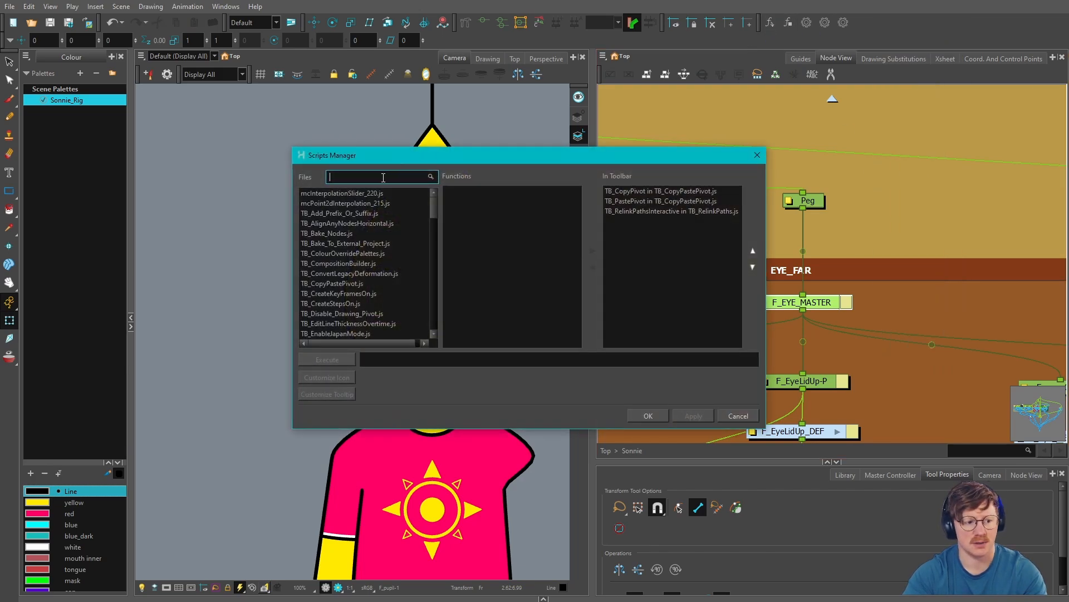
type("copy")
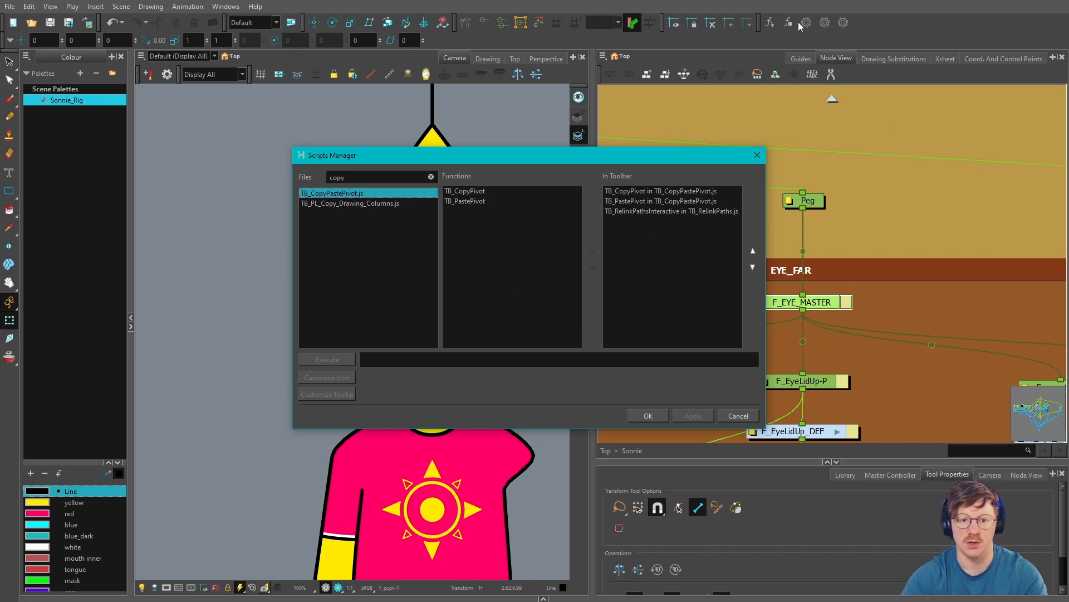
left_click(464, 191)
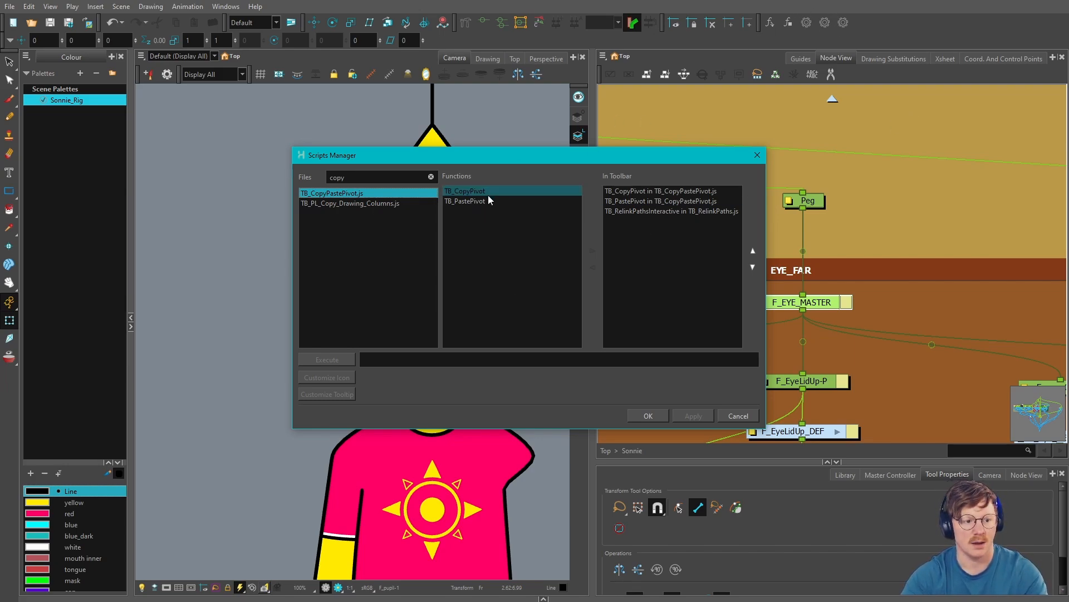
mouse_move(484, 198)
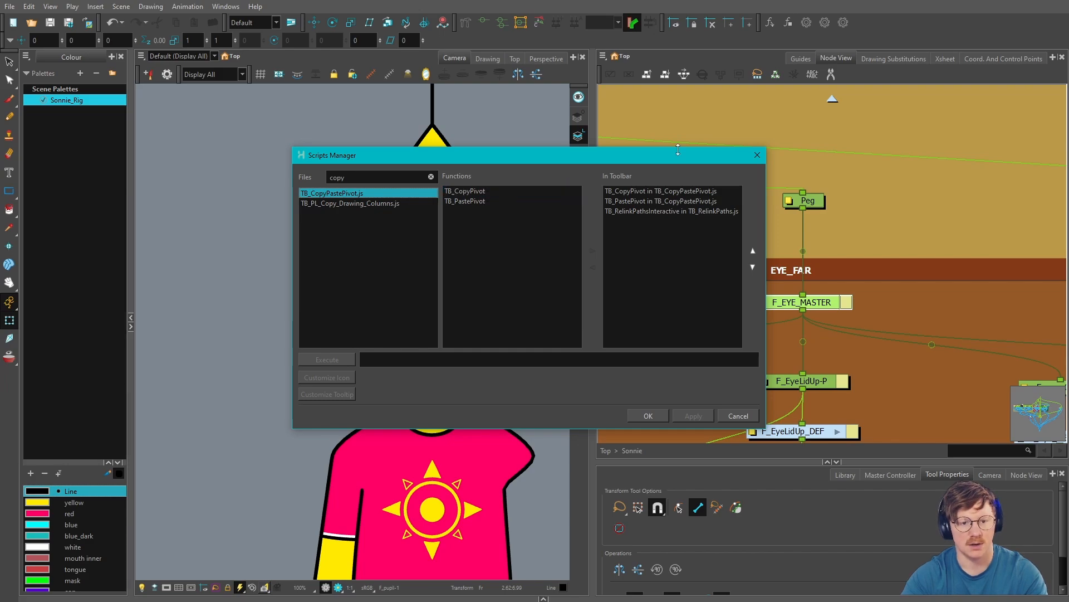
left_click(466, 191)
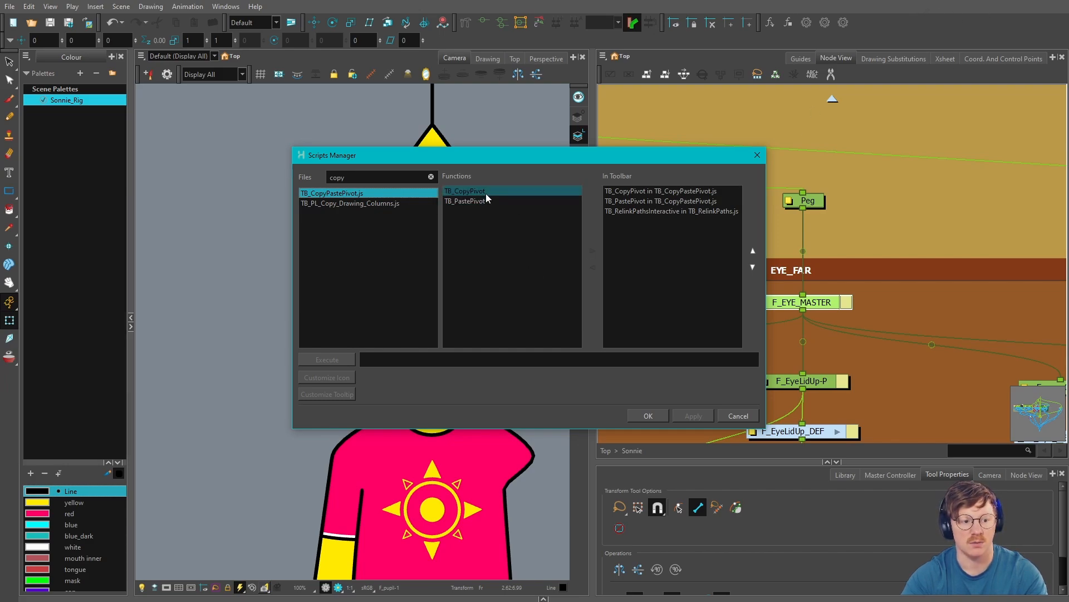
left_click(466, 191)
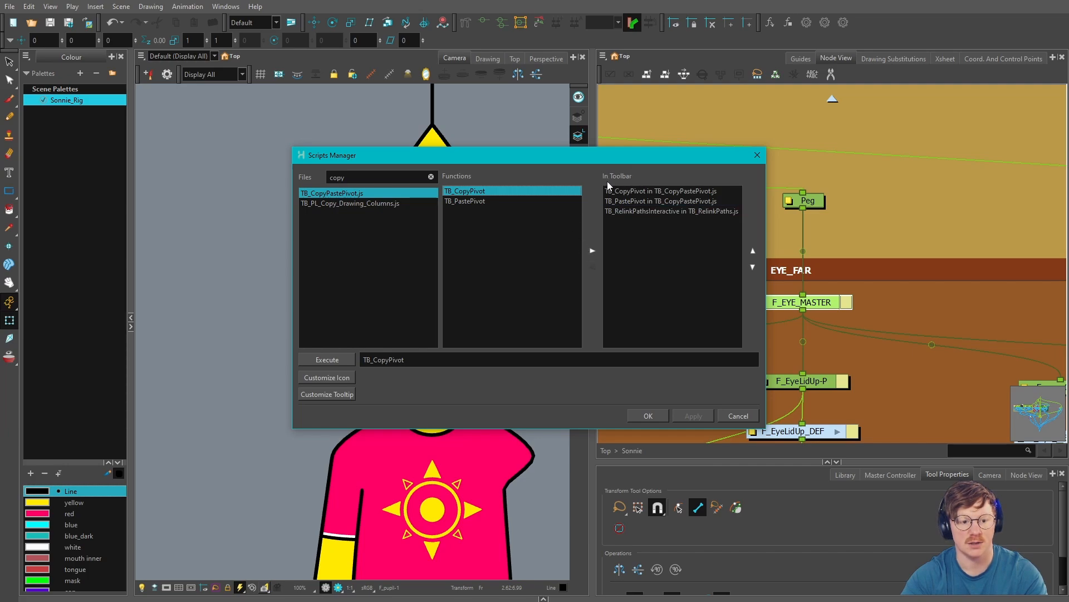
left_click(466, 201)
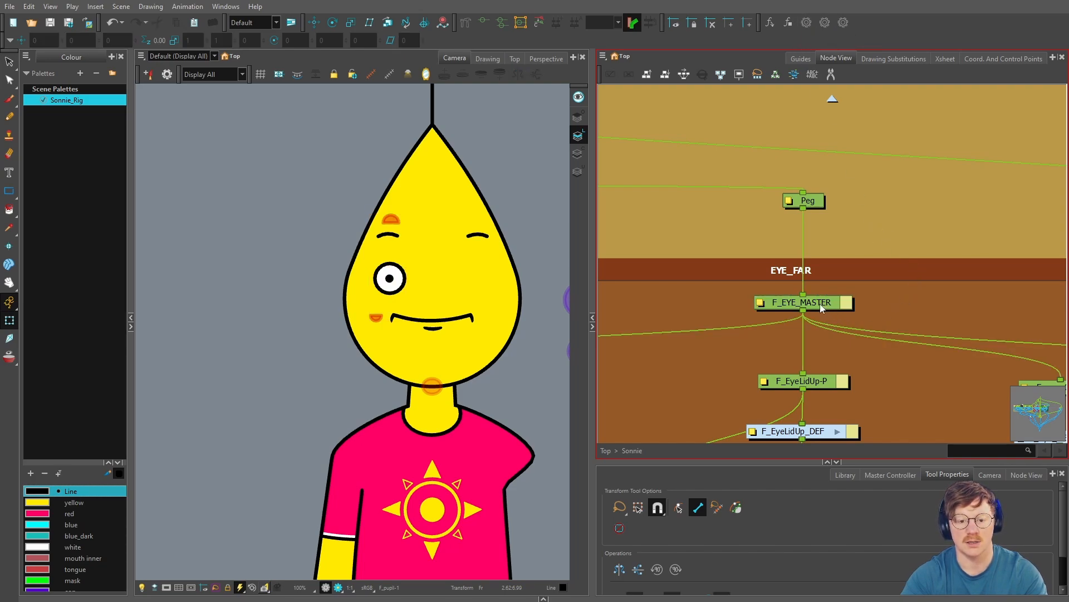
left_click(804, 302)
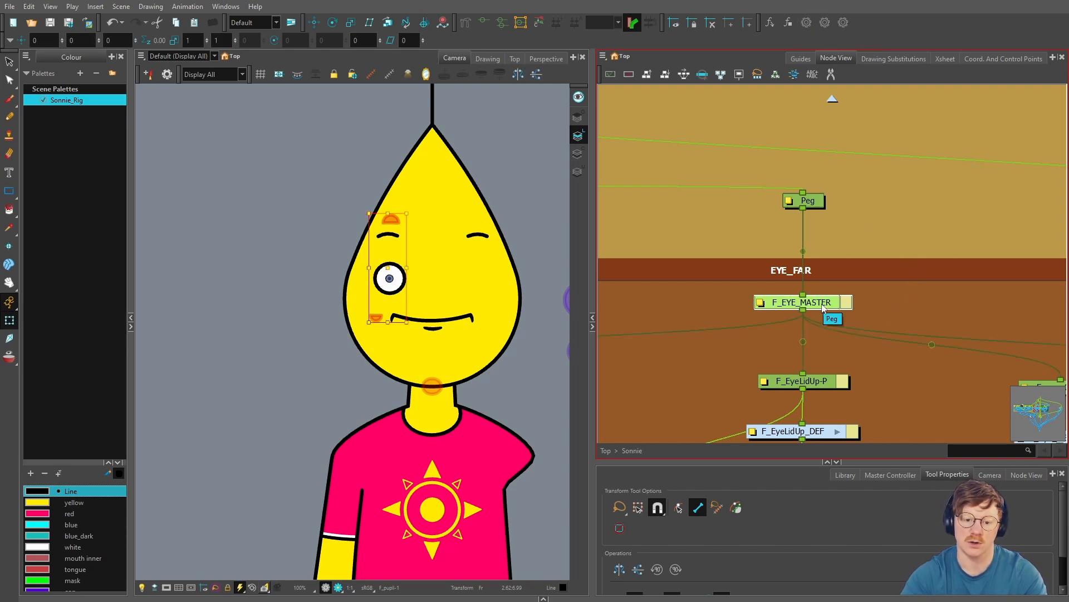
mouse_move(737, 313)
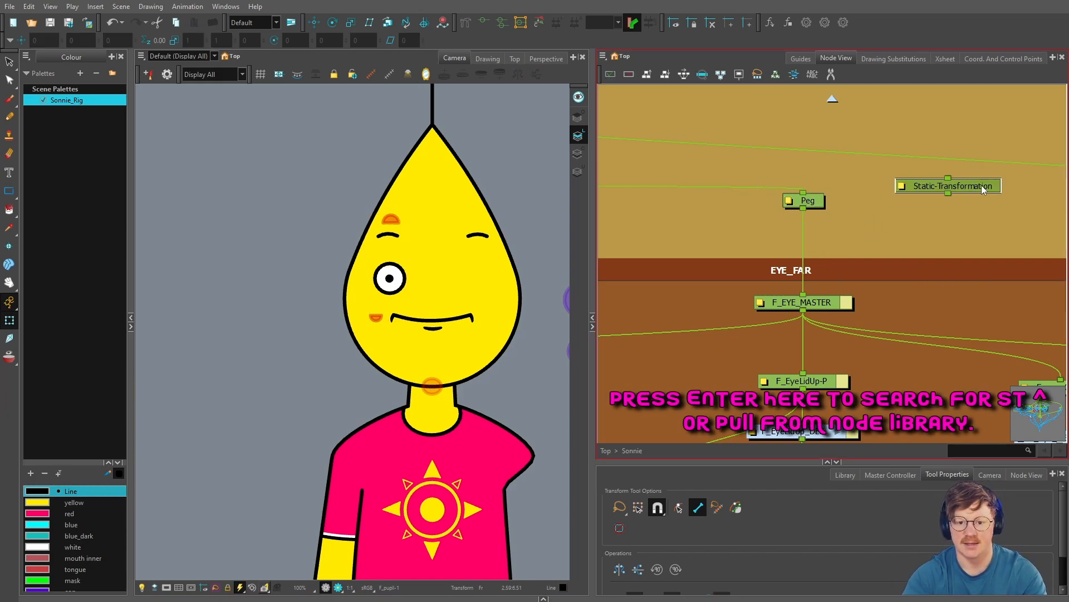
Drop a Static-Transformation node onto the Peg–F_EYE_MASTER link and open its properties.
left_click_drag(947, 186, 803, 238)
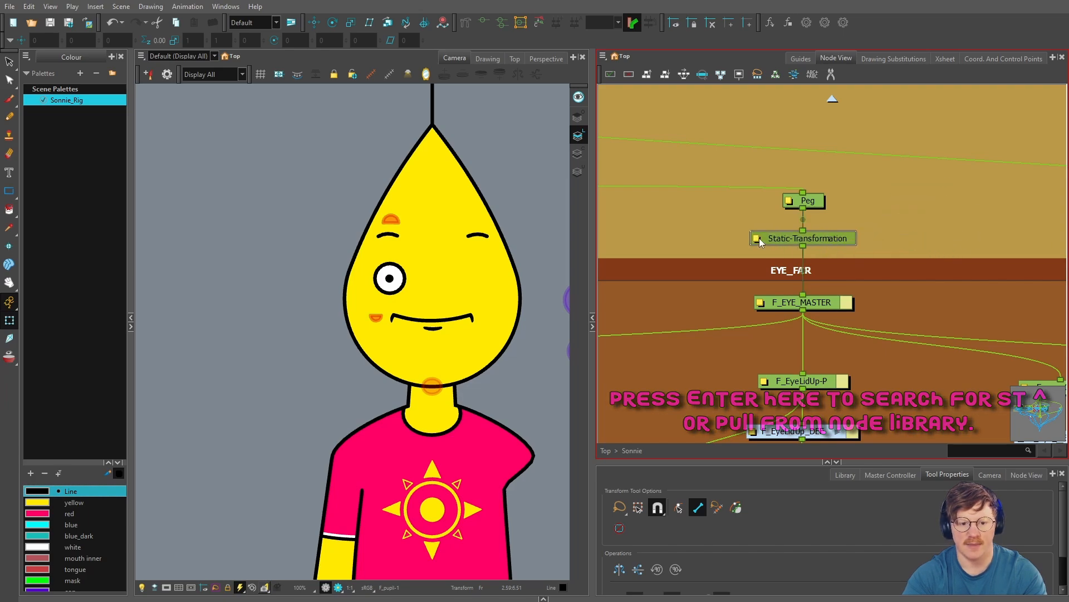
double_click(803, 238)
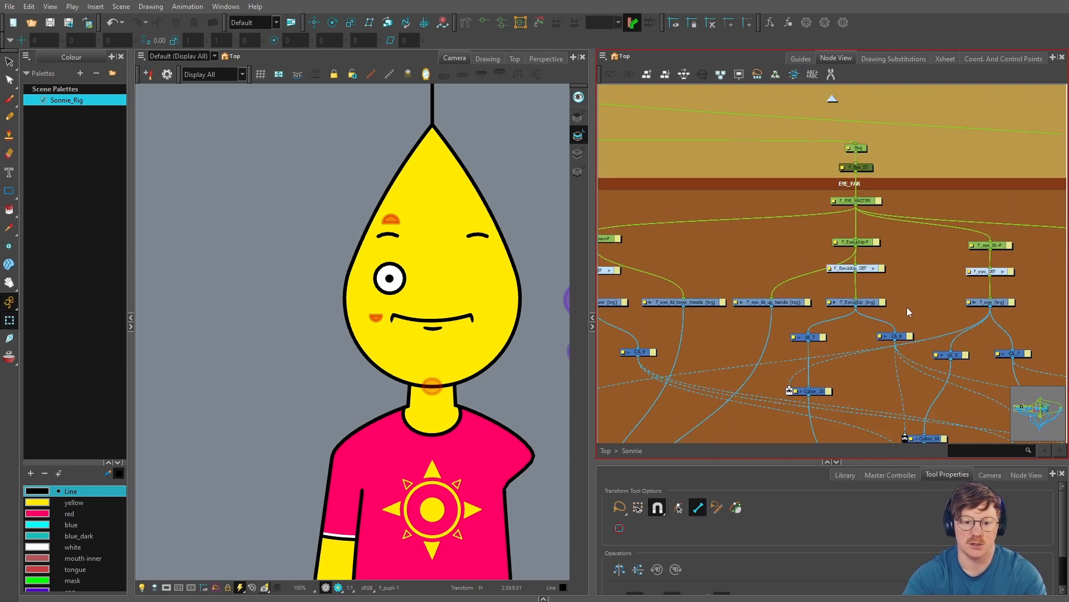
mouse_move(896, 289)
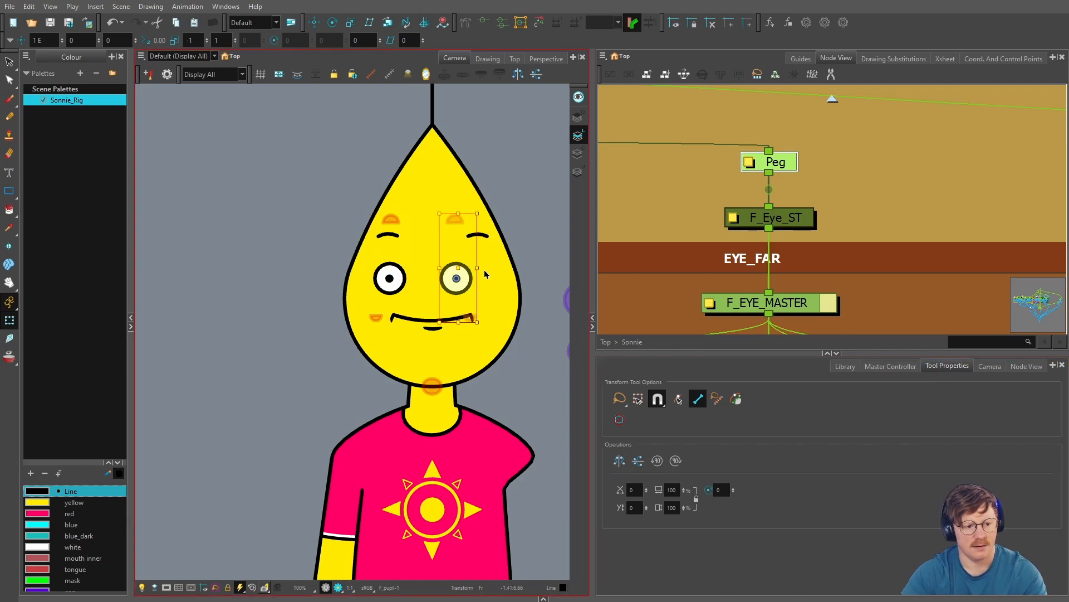
Shift the far eye to the face's right side and select the Peg above F_Eye_ST.
left_click_drag(457, 276, 477, 277)
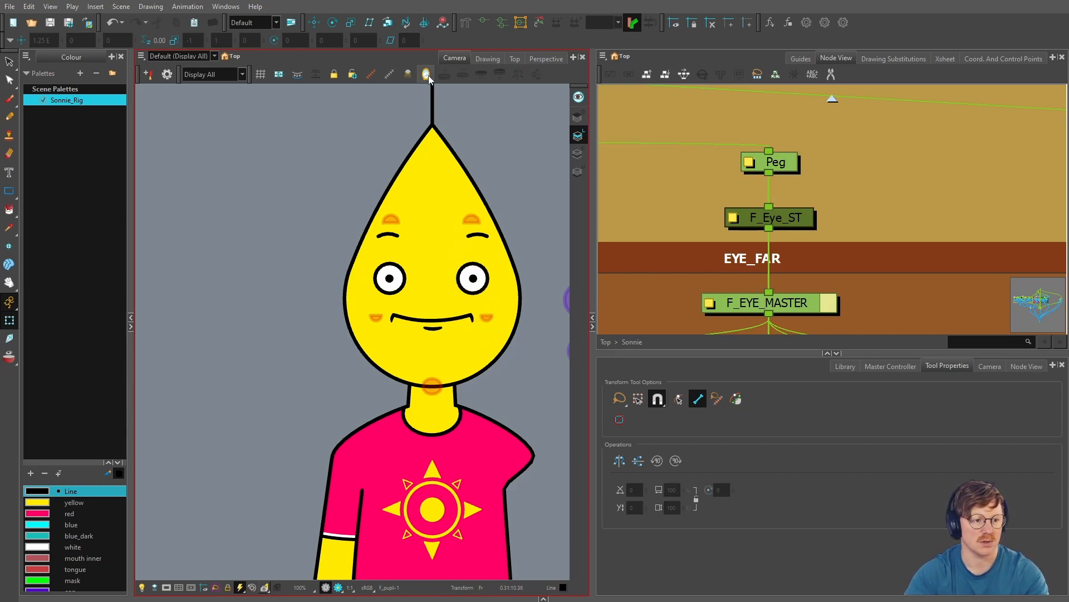
left_click(424, 73)
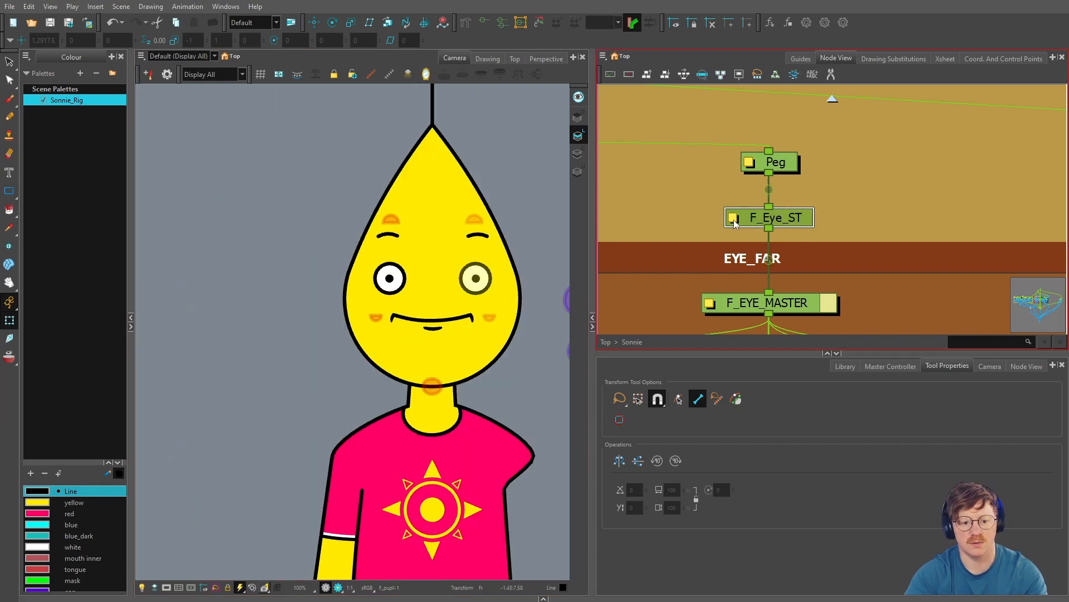
double_click(769, 217)
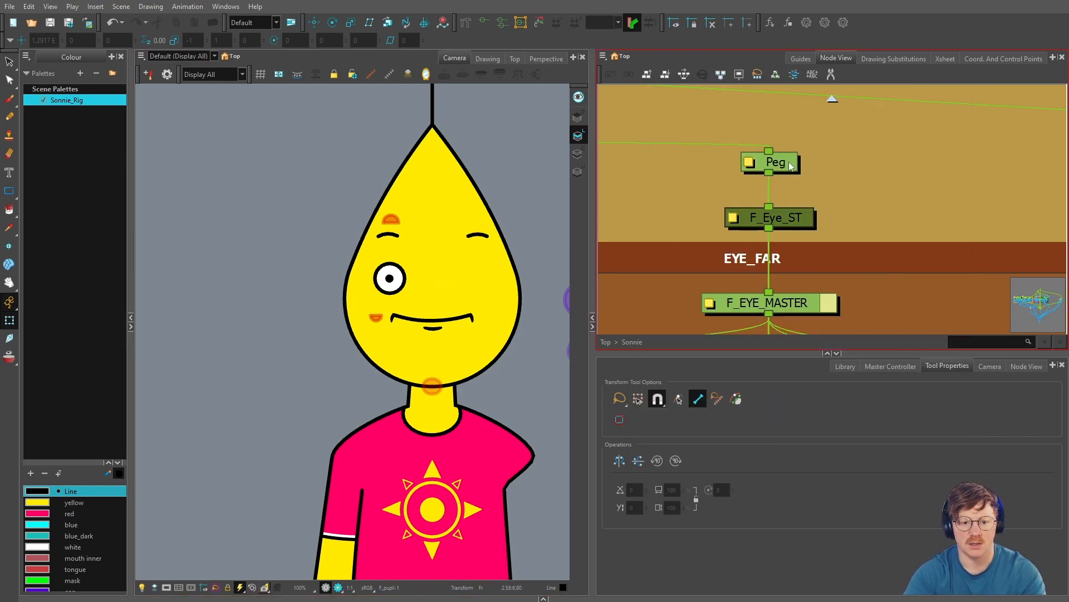
left_click(775, 161)
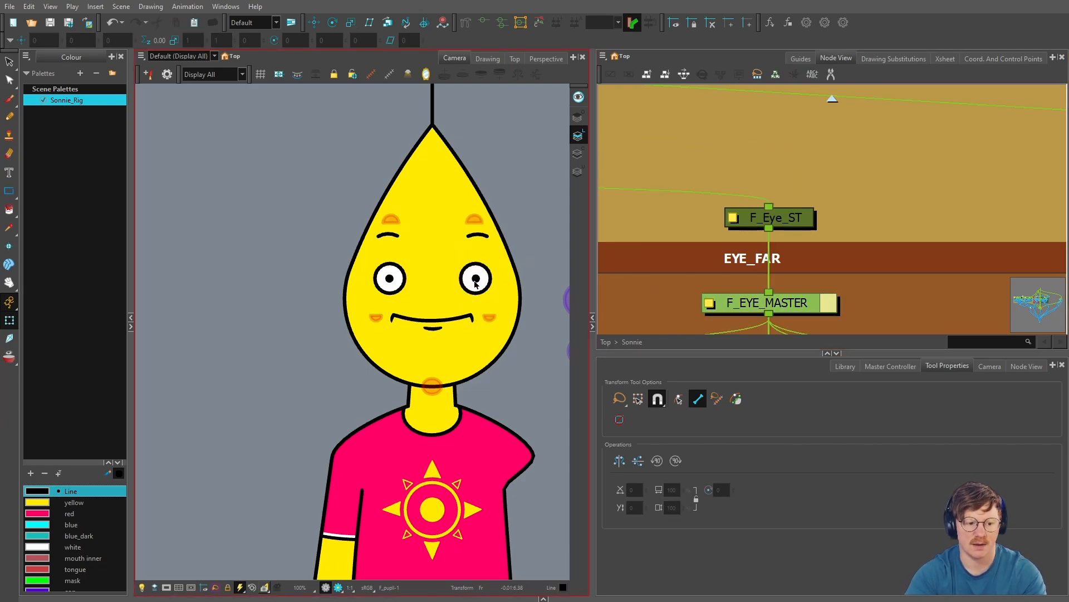
left_click(475, 279)
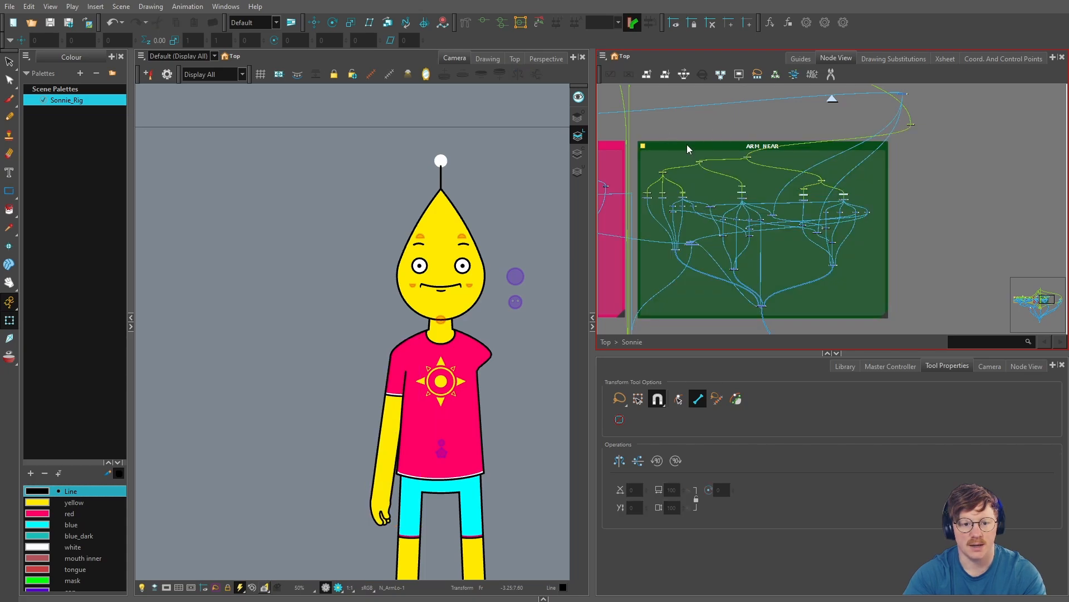
Clone the selected arm nodes with Clone Selected Nodes: Drawings and Timing.
left_click(602, 56)
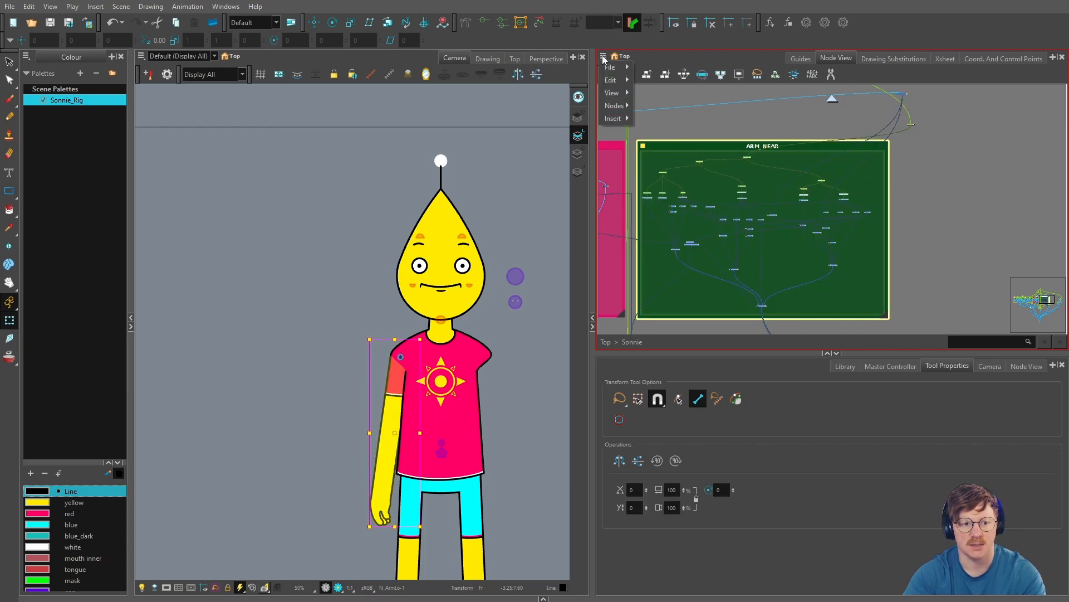
left_click(614, 106)
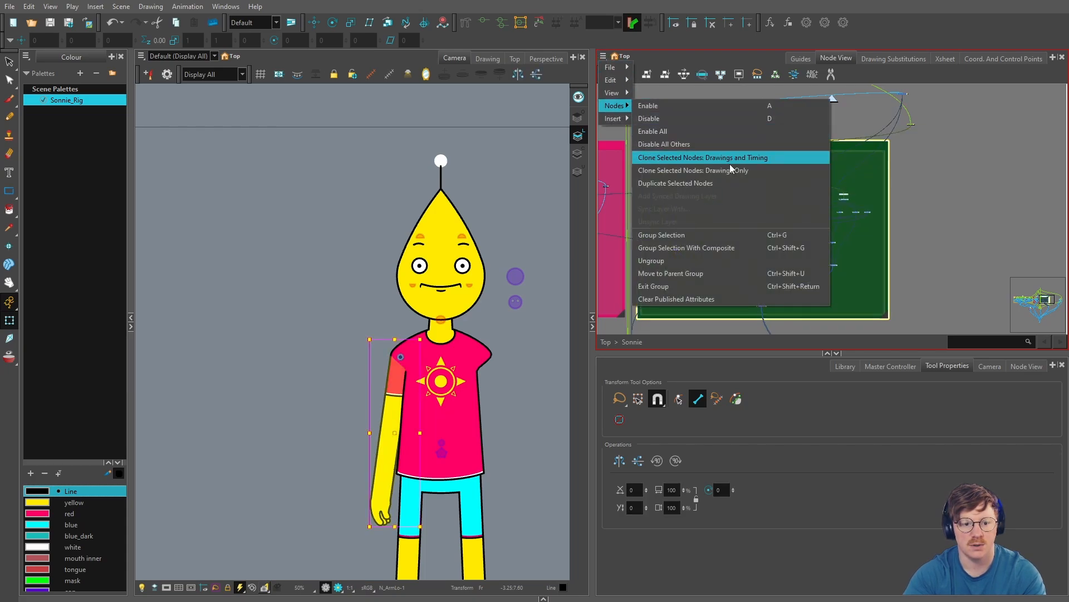
left_click(702, 157)
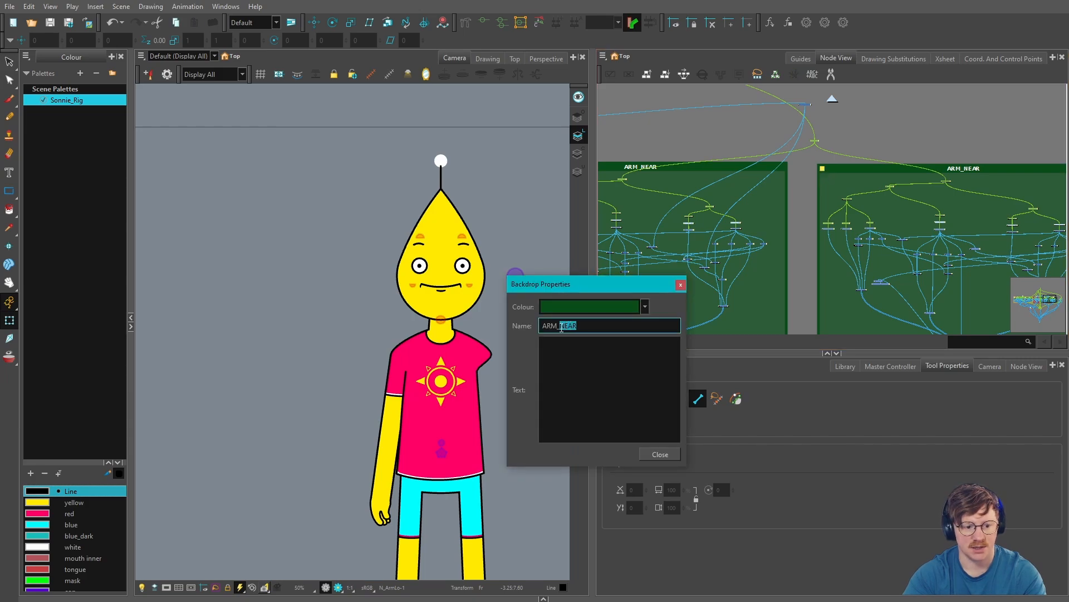
Open the backdrop Colour list to pick a lighter green for ARM_FAR.
left_click(643, 306)
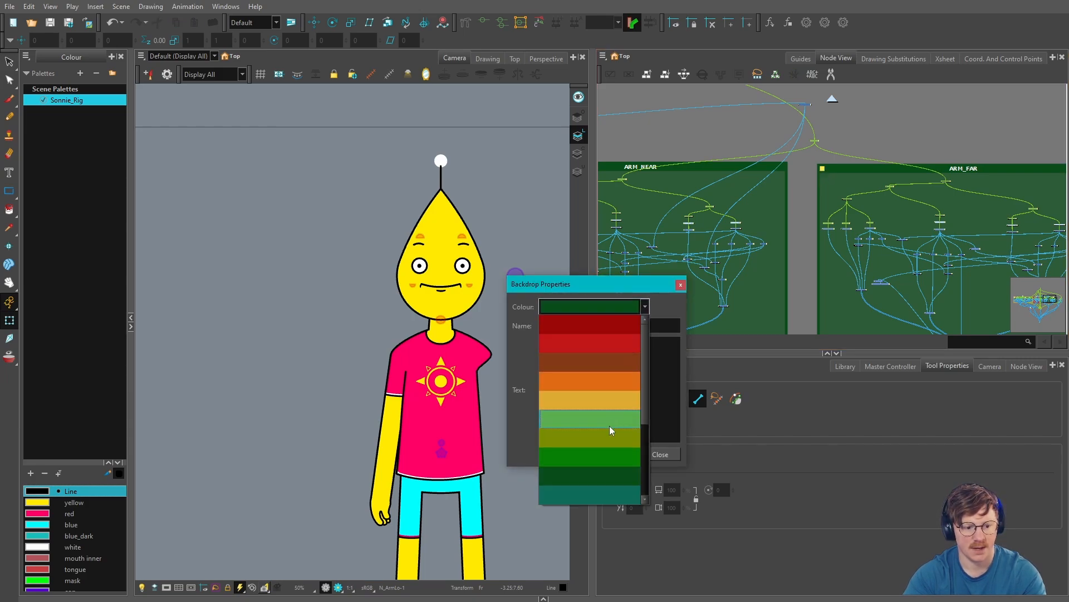
mouse_move(610, 454)
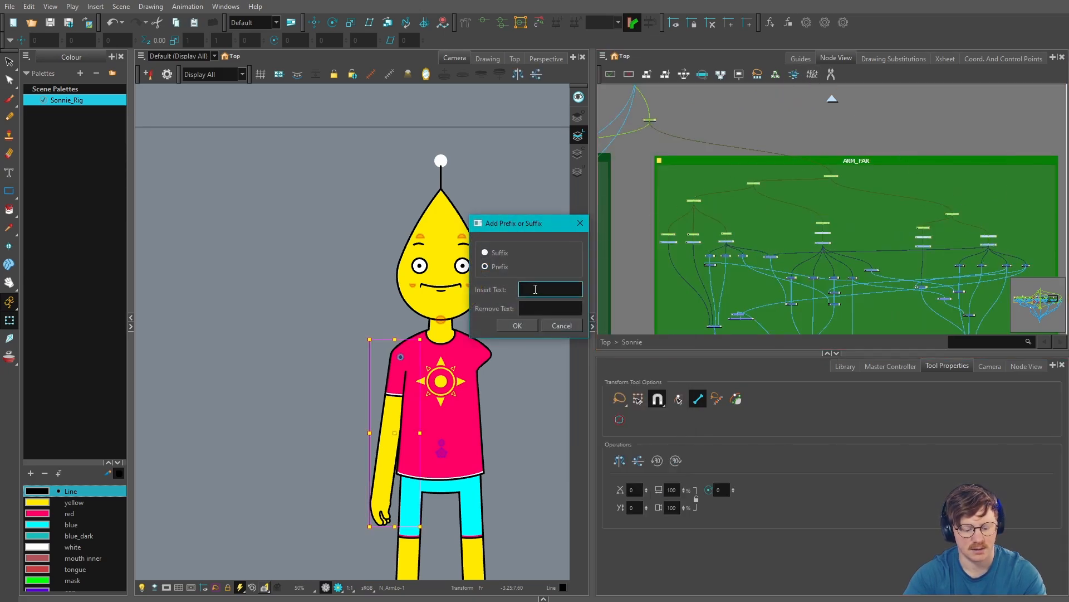
Prefix the ARM_FAR node names with F_ replacing N_, and strip the _1 suffix.
type("F_")
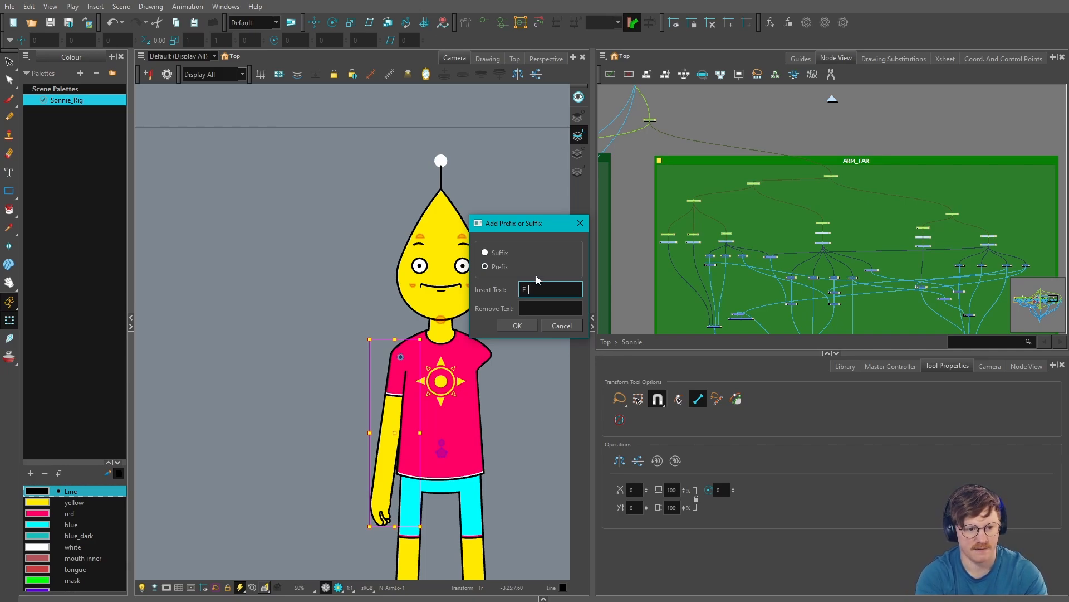
left_click(550, 308)
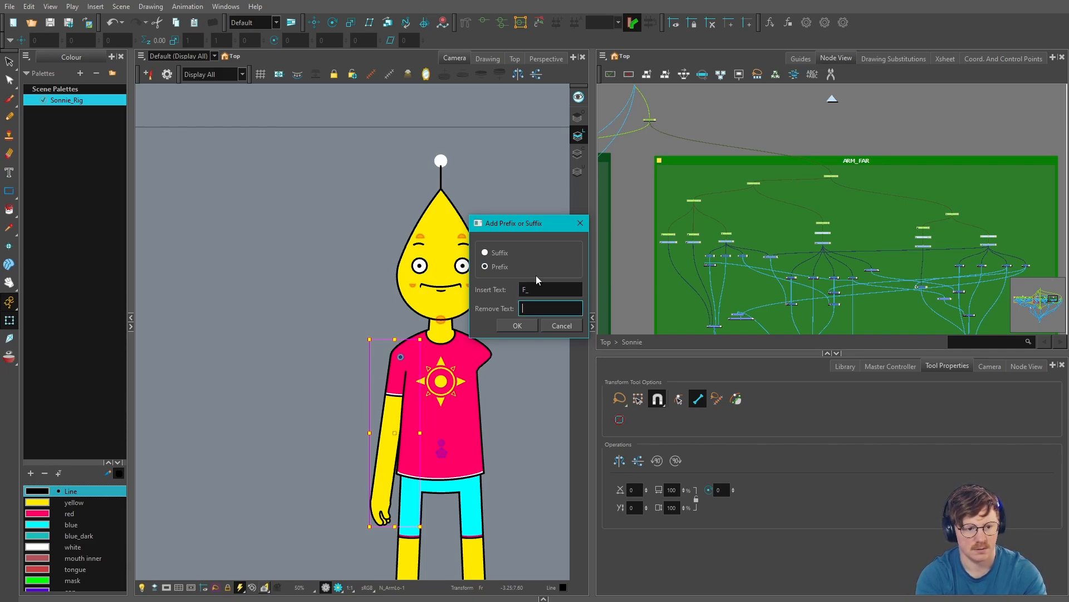
type("N_")
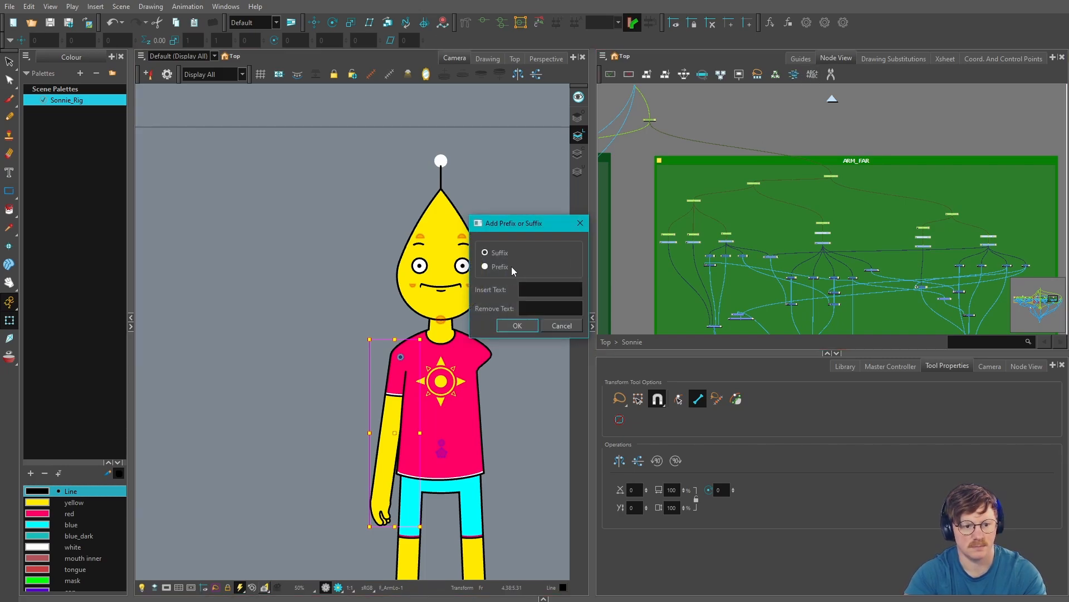
type("_1")
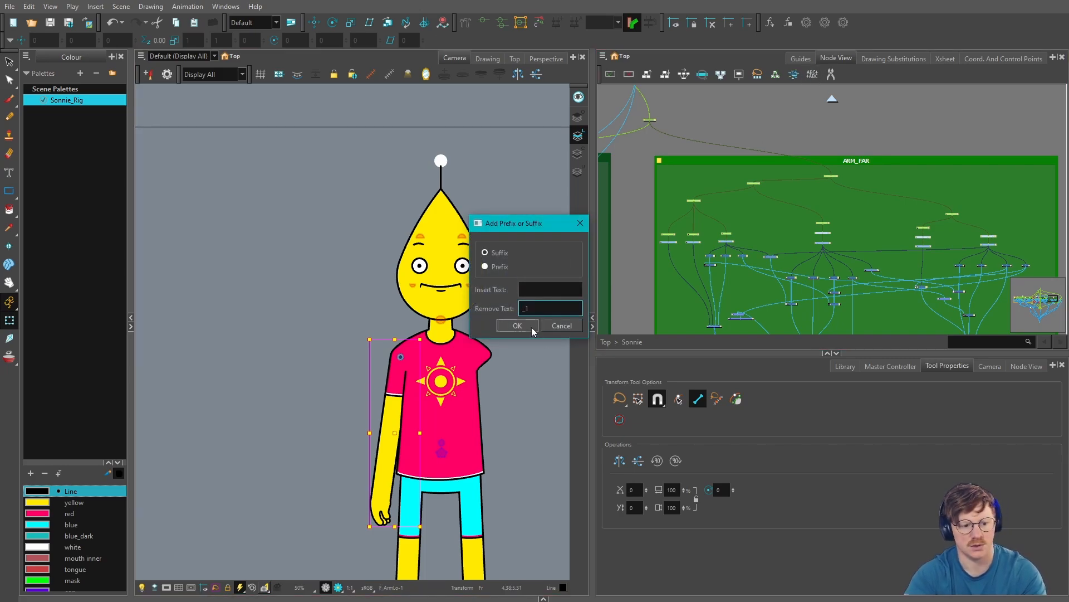
left_click(516, 325)
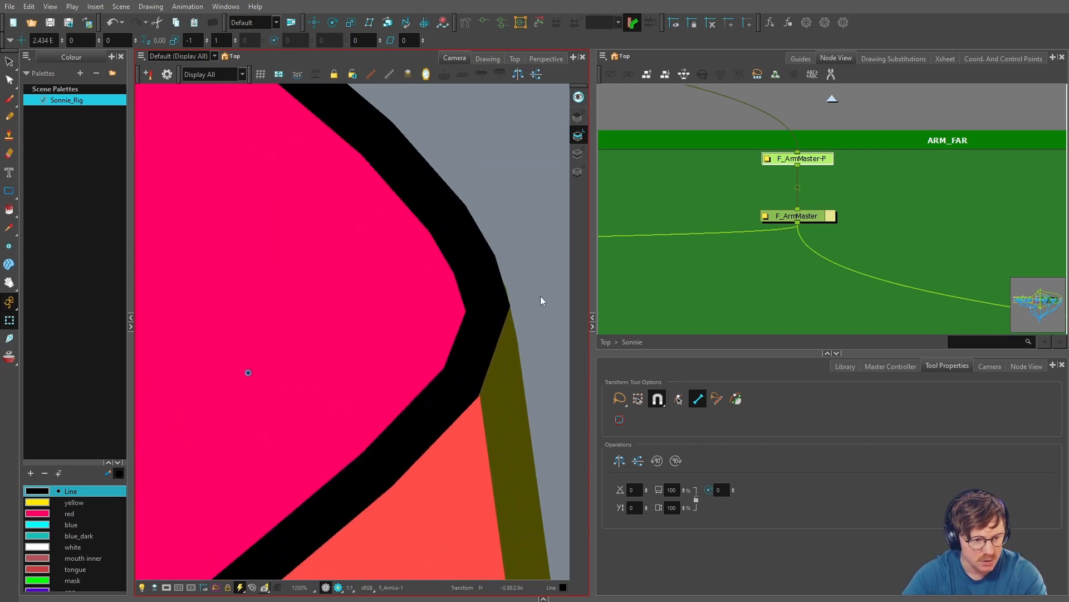
Insert a Static-Transformation node between F_ArmMaster-P and F_ArmMaster and open its settings.
scroll("down", 3)
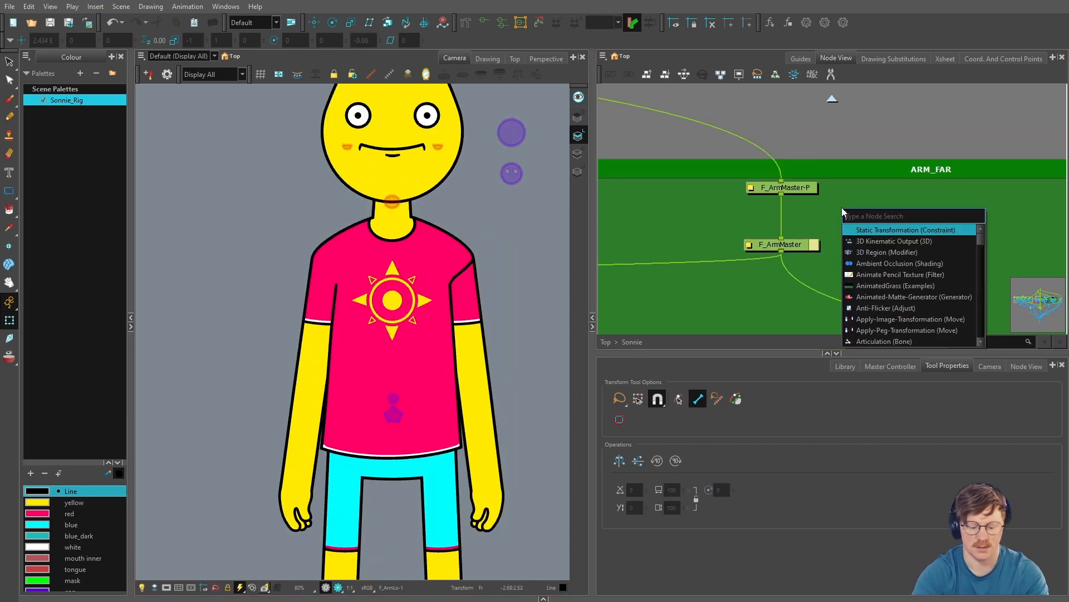
left_click(897, 230)
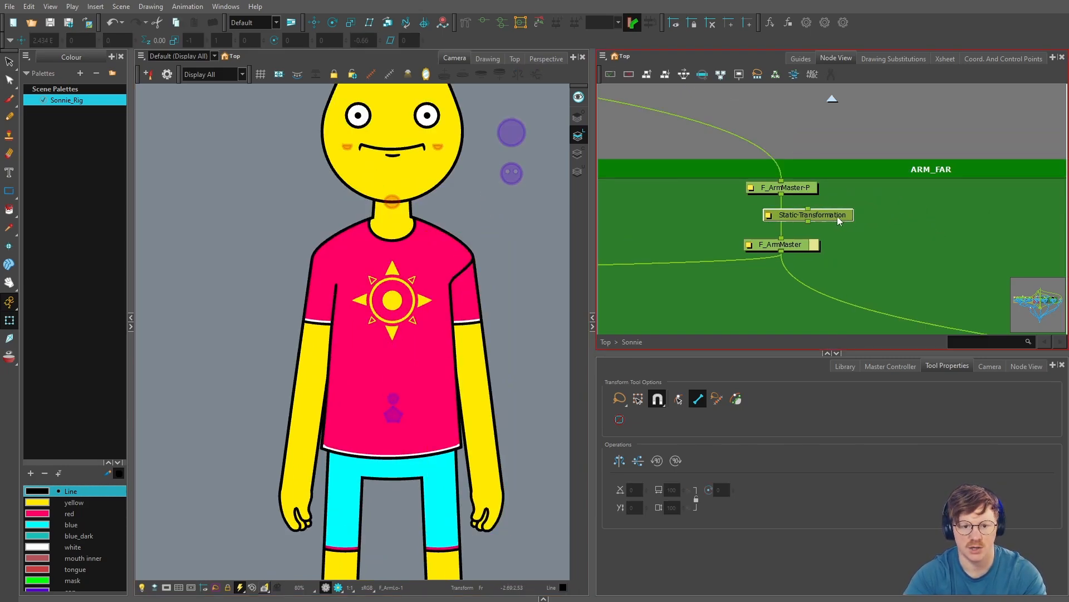
double_click(810, 215)
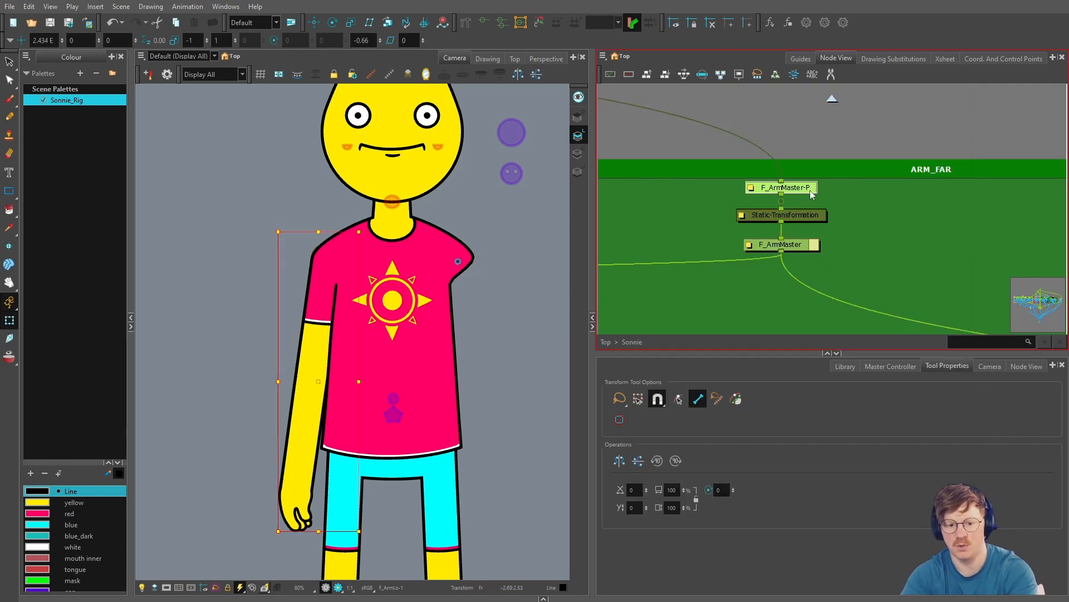
double_click(781, 215)
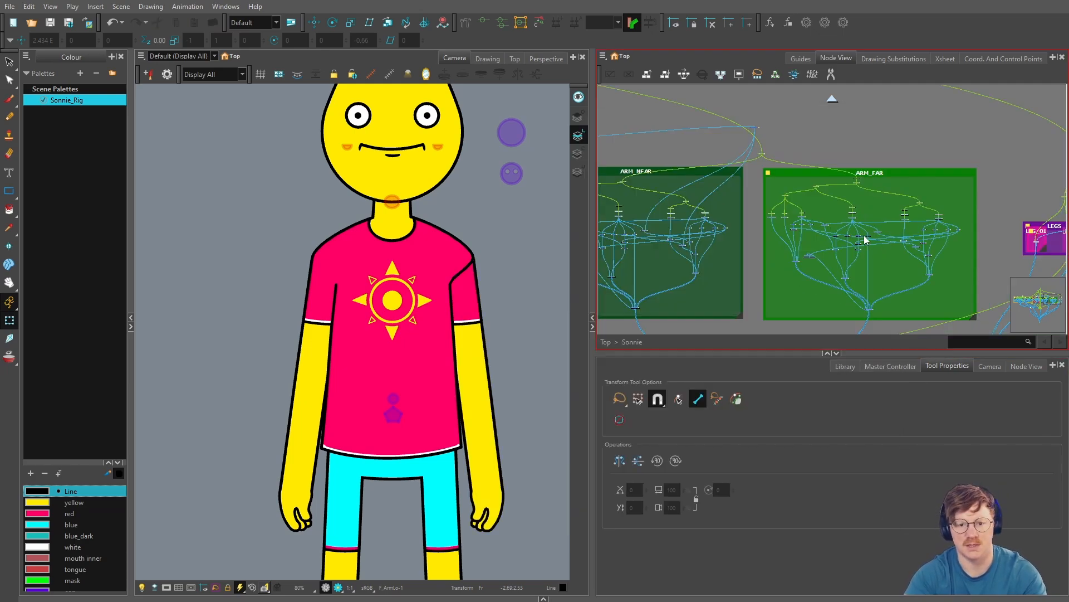
mouse_move(890, 268)
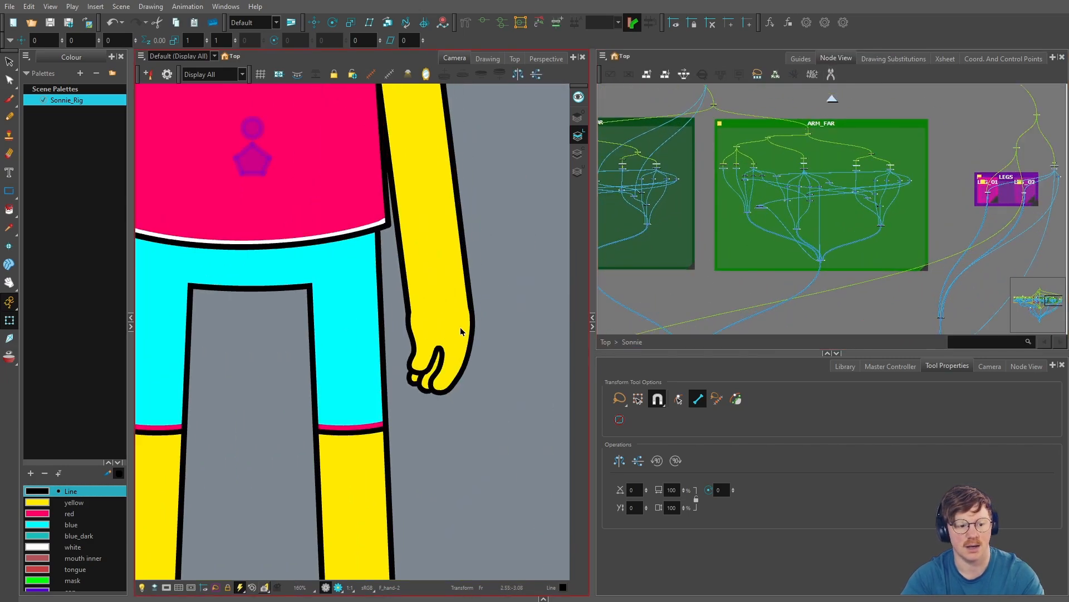
Duplicate hand drawing 2 as drawing 9 in Drawing Substitutions and select it.
left_click(894, 58)
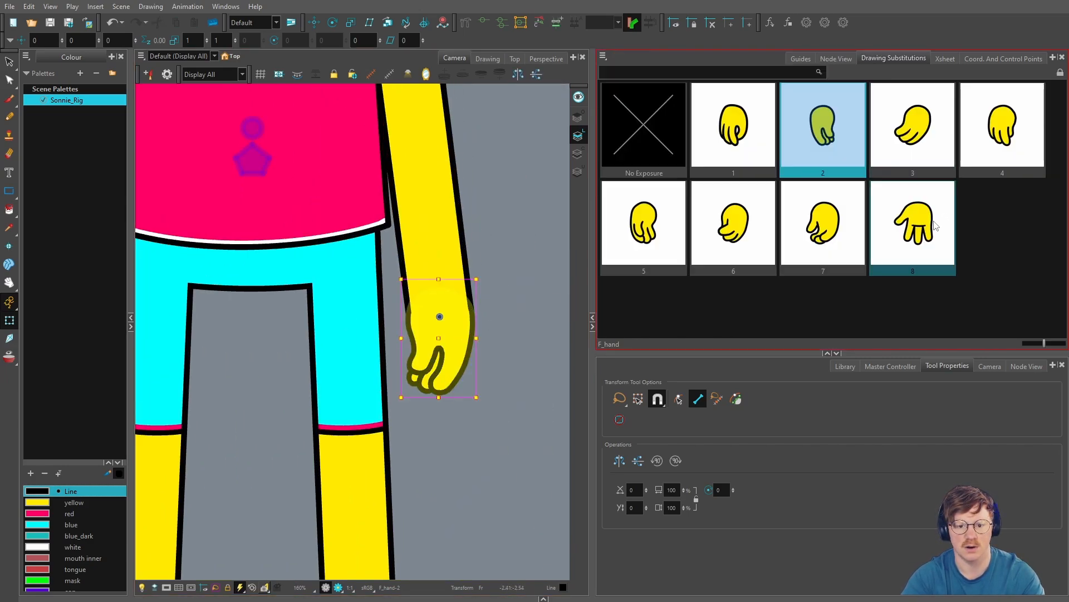
left_click(836, 58)
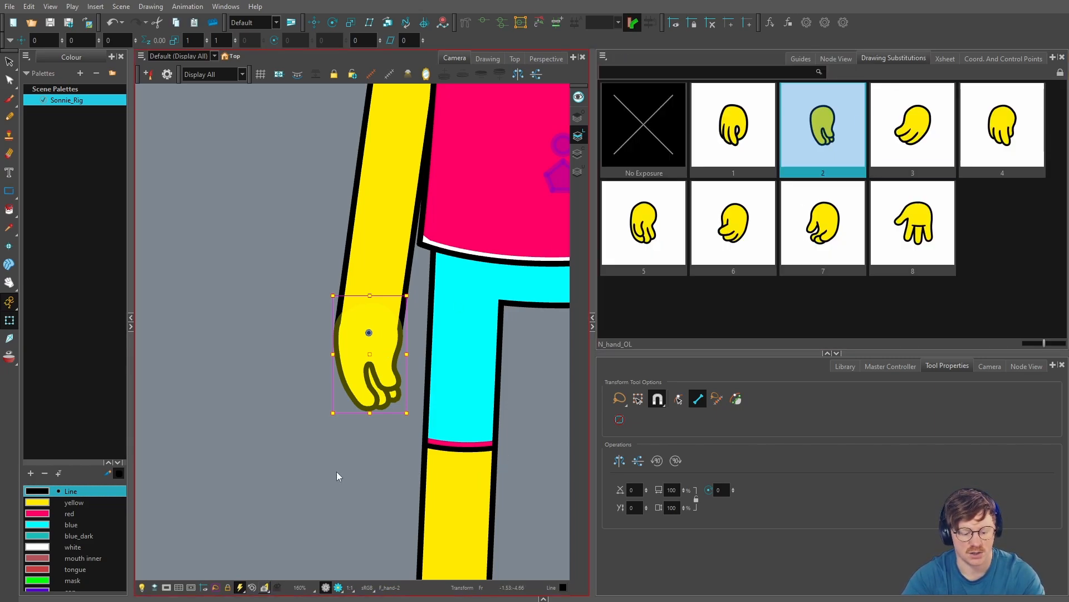
left_click(1001, 225)
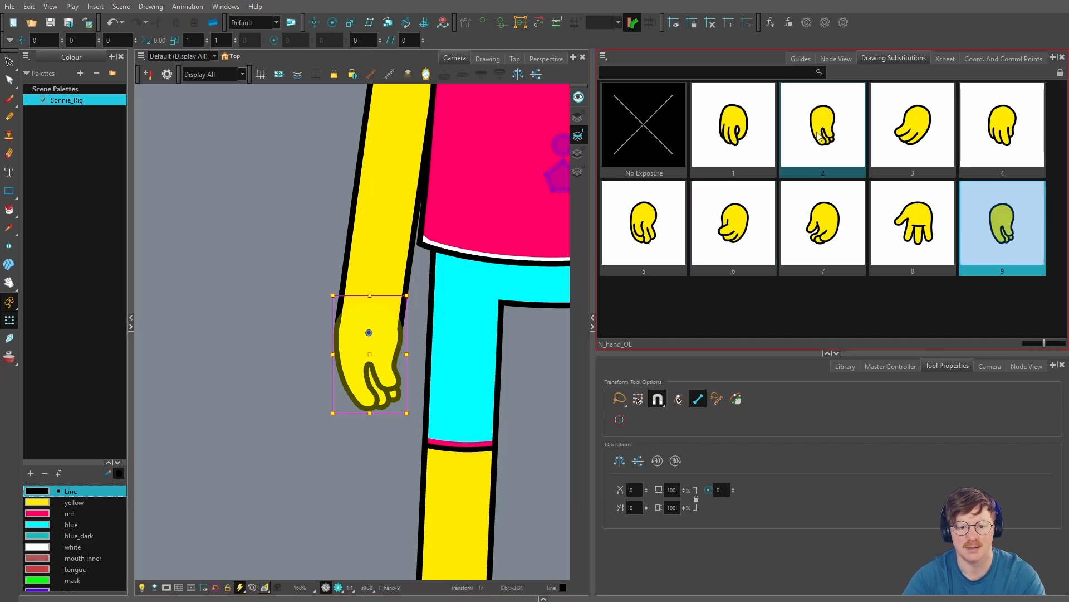
left_click(488, 58)
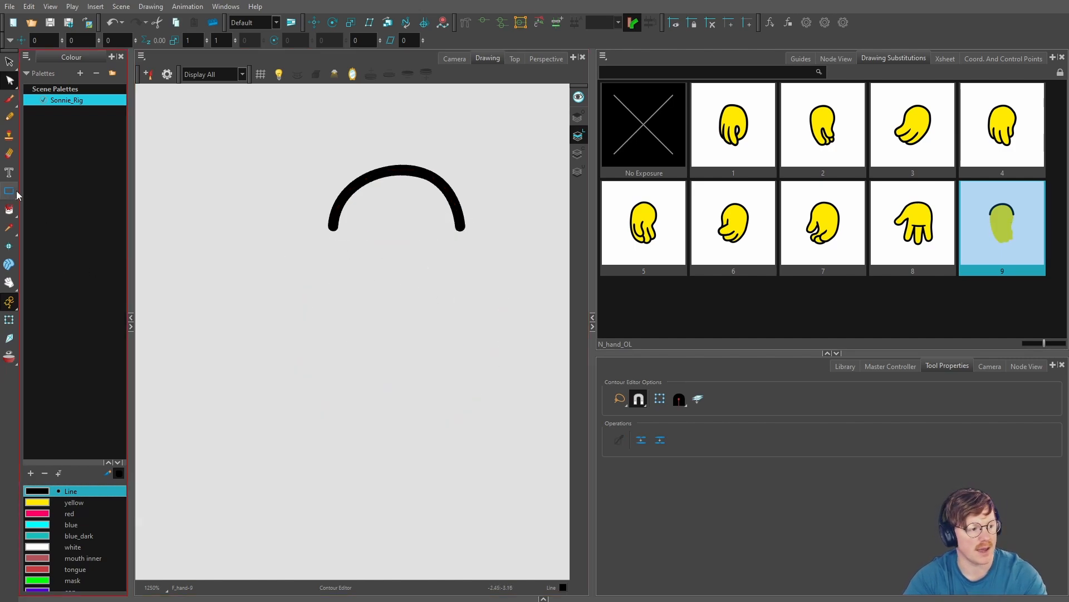
Switch to the Line tool to draw on hand drawing 9.
left_click(10, 173)
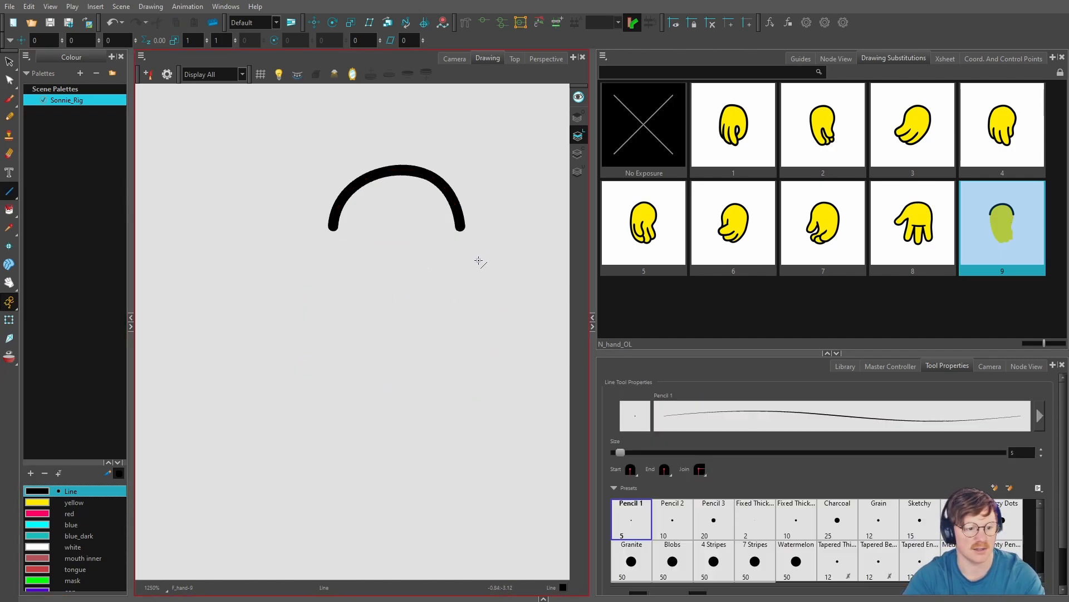
mouse_move(406, 266)
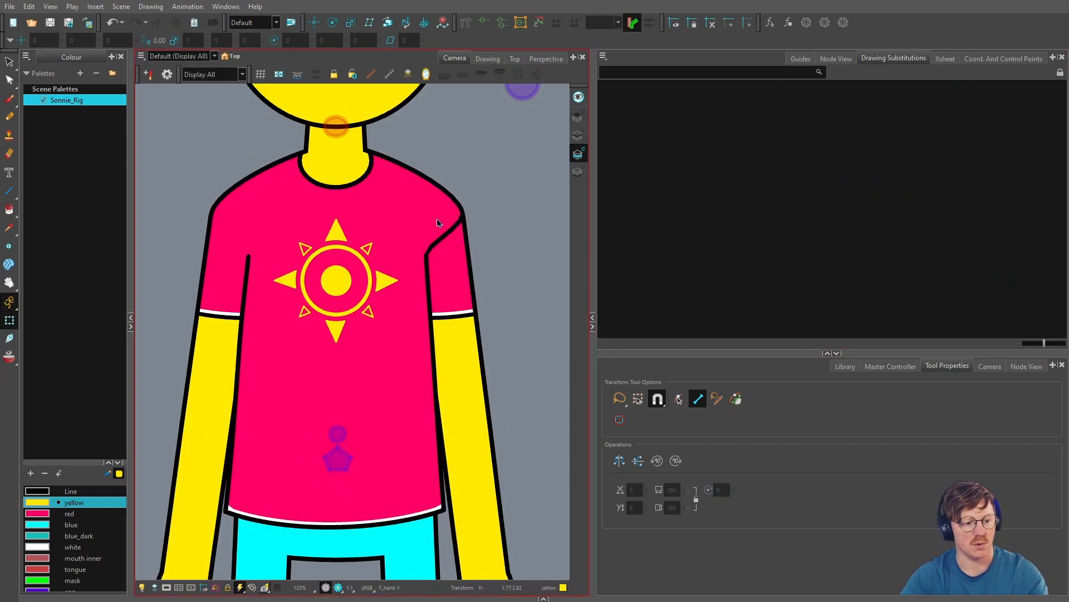
Select the artwork at the far shoulder in the Camera view.
left_click(835, 58)
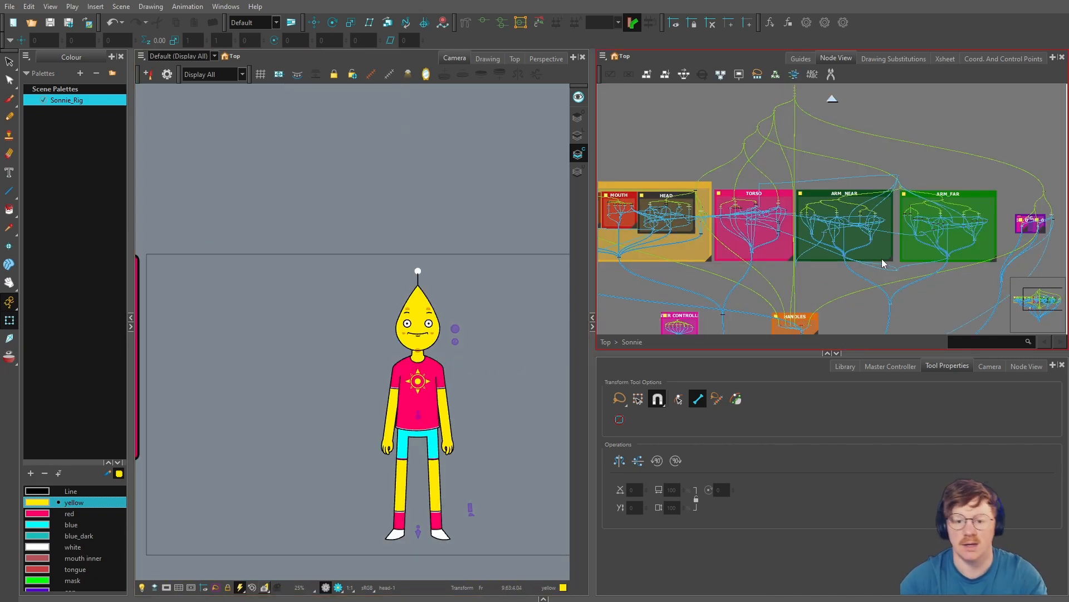
mouse_move(925, 171)
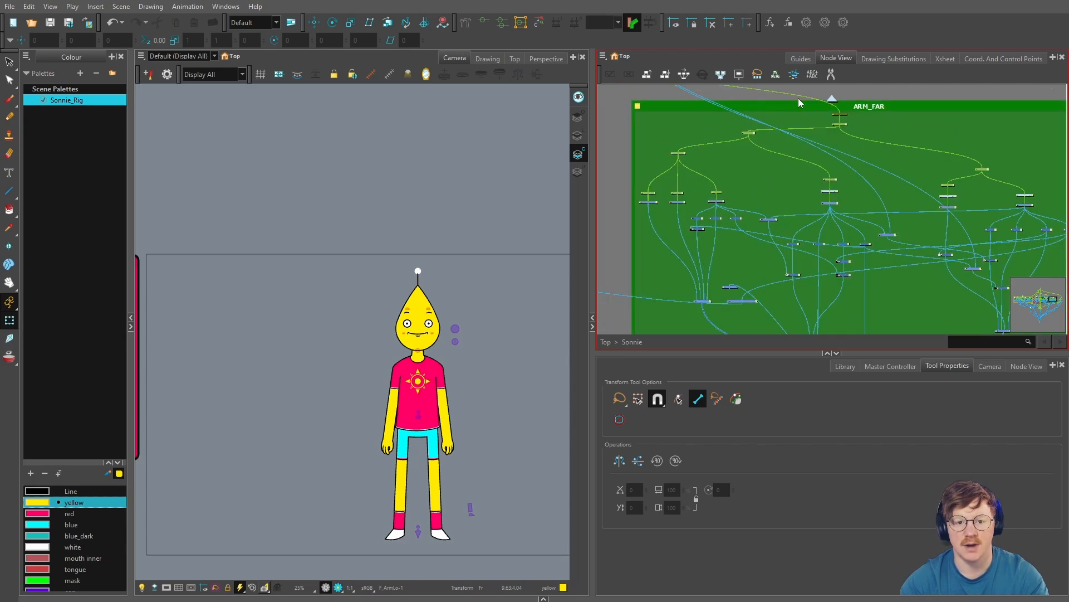
mouse_move(811, 76)
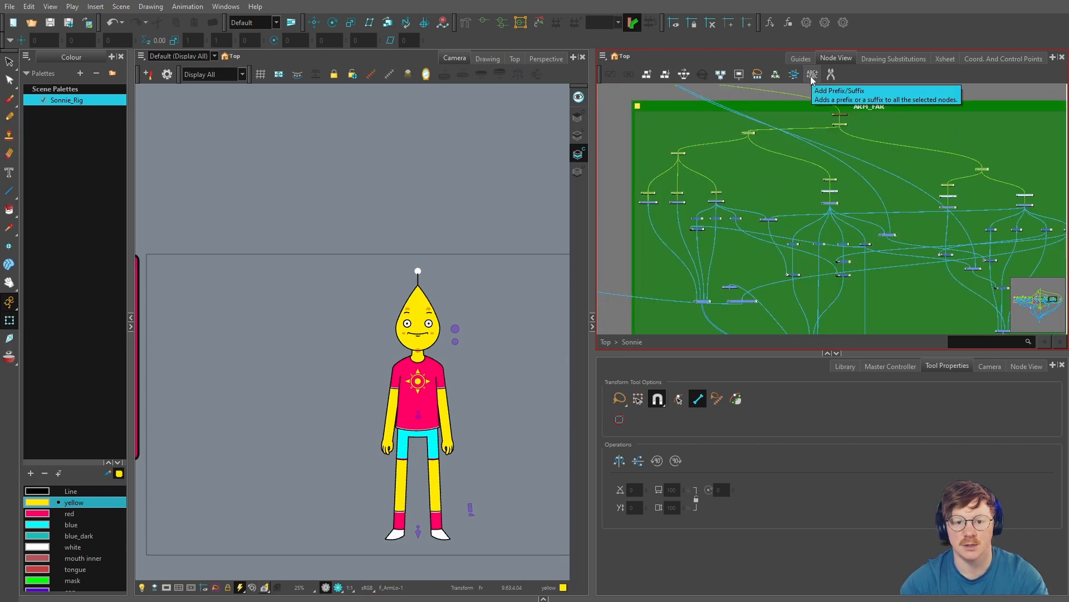